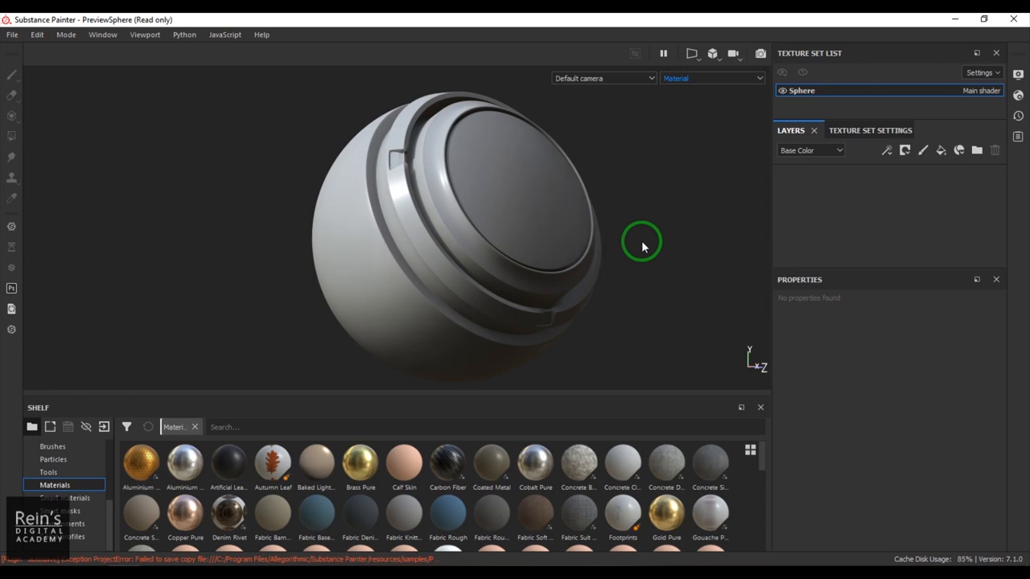
Add a red fill layer with a mask containing a Fill effect.
click(13, 34)
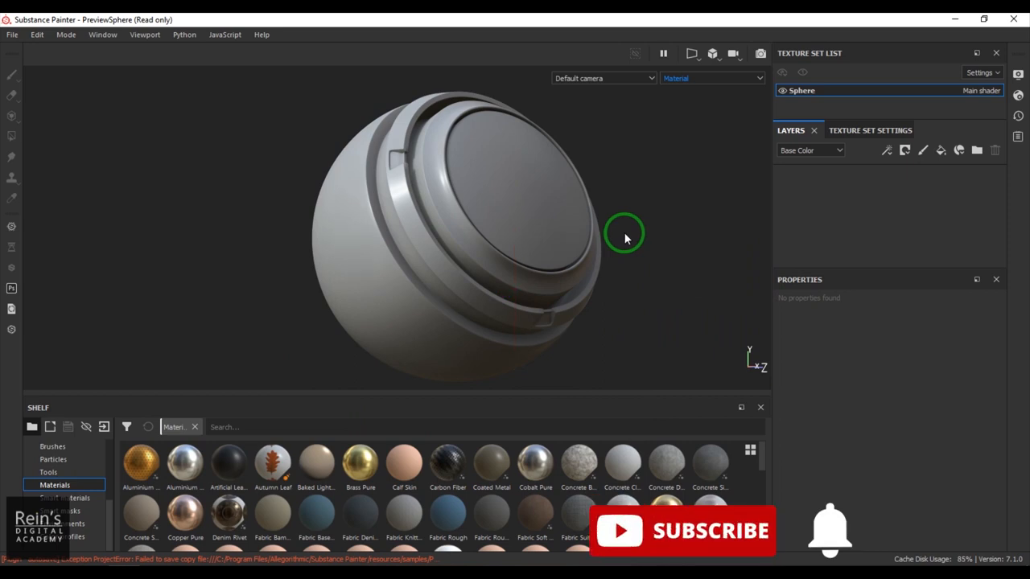
mouse_move(618, 223)
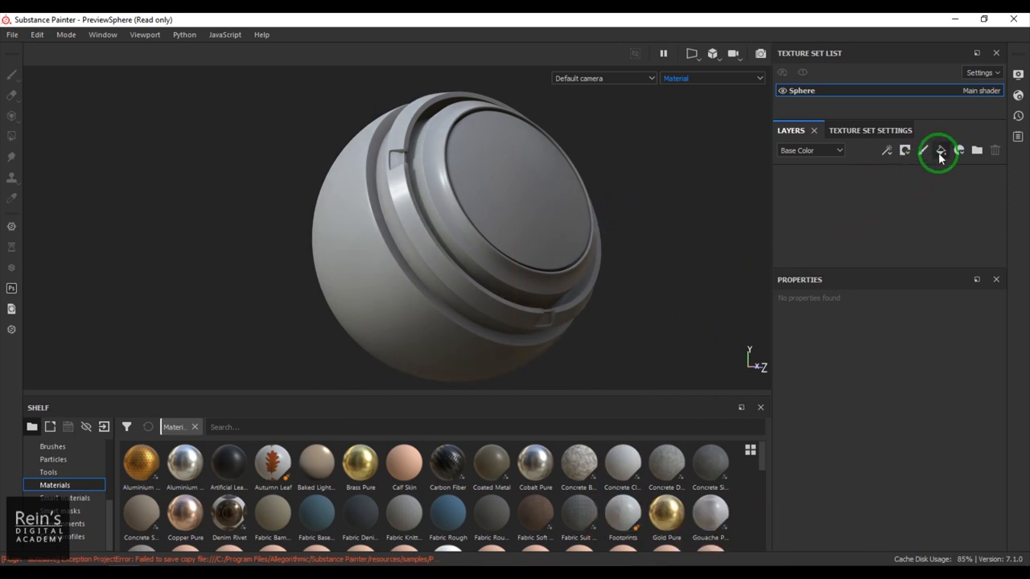
click(940, 152)
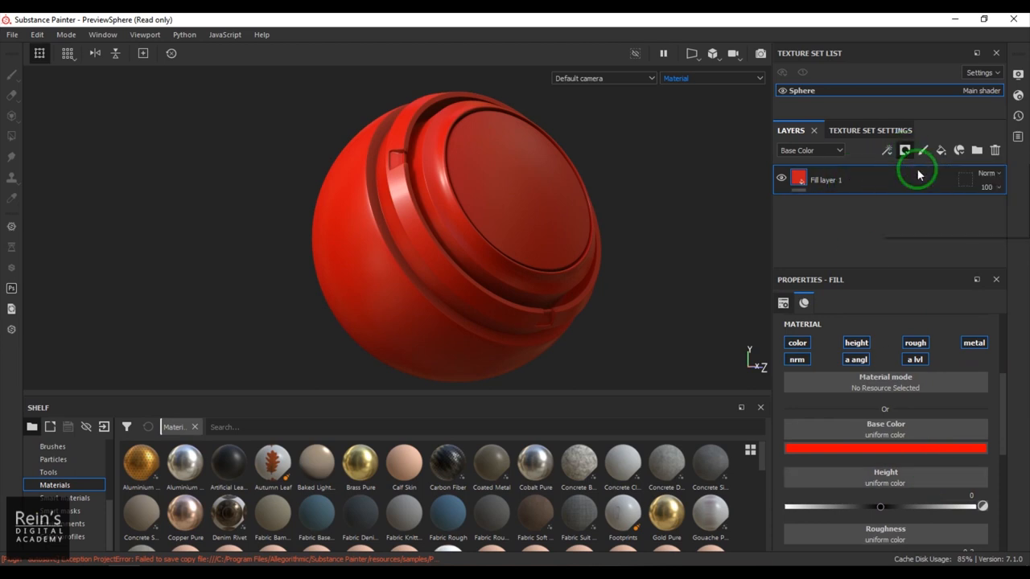
click(885, 151)
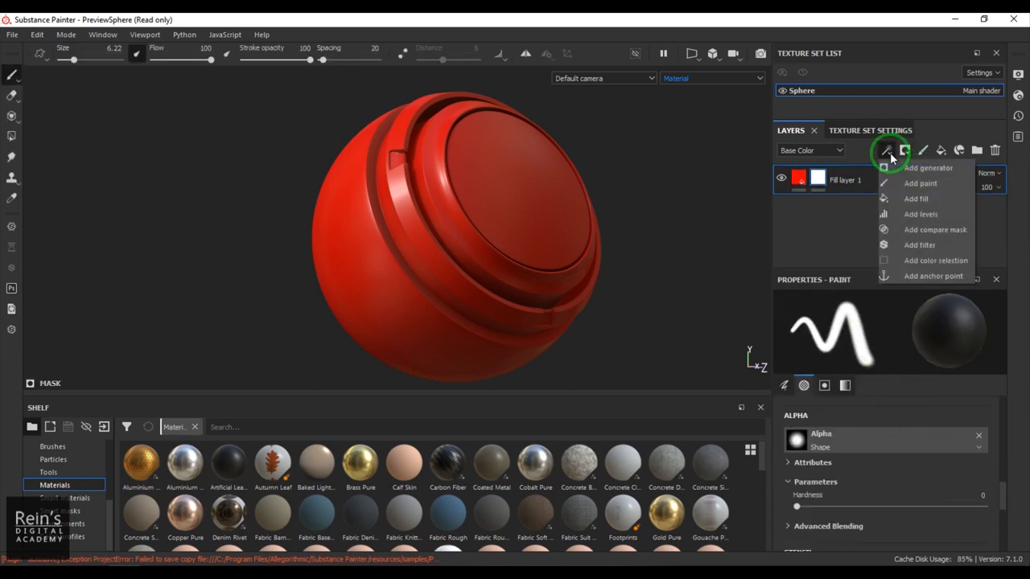
click(914, 199)
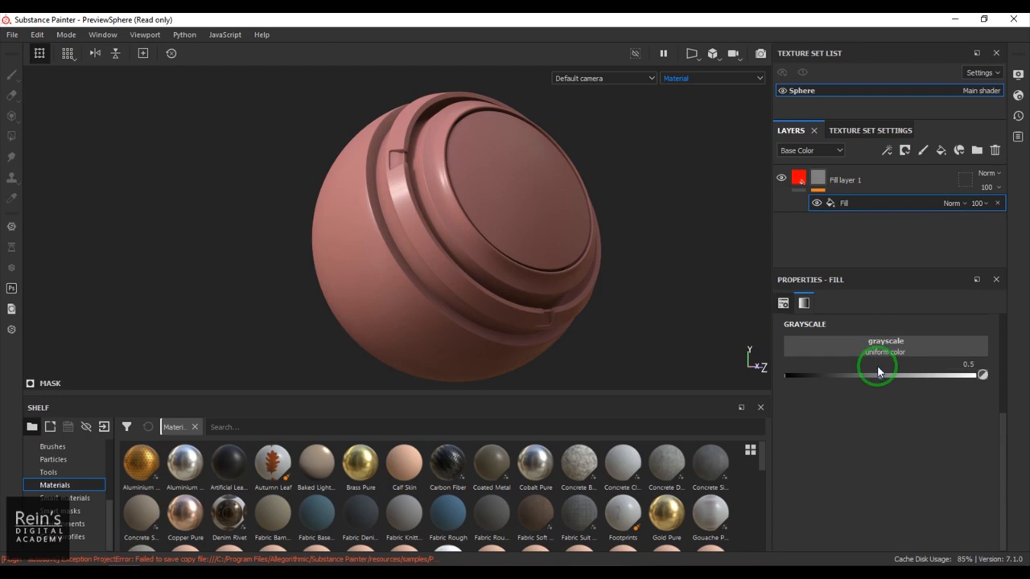
Adjust the mask's grayscale value and load the Fabric Diagonal pattern into it.
drag(877, 373, 982, 373)
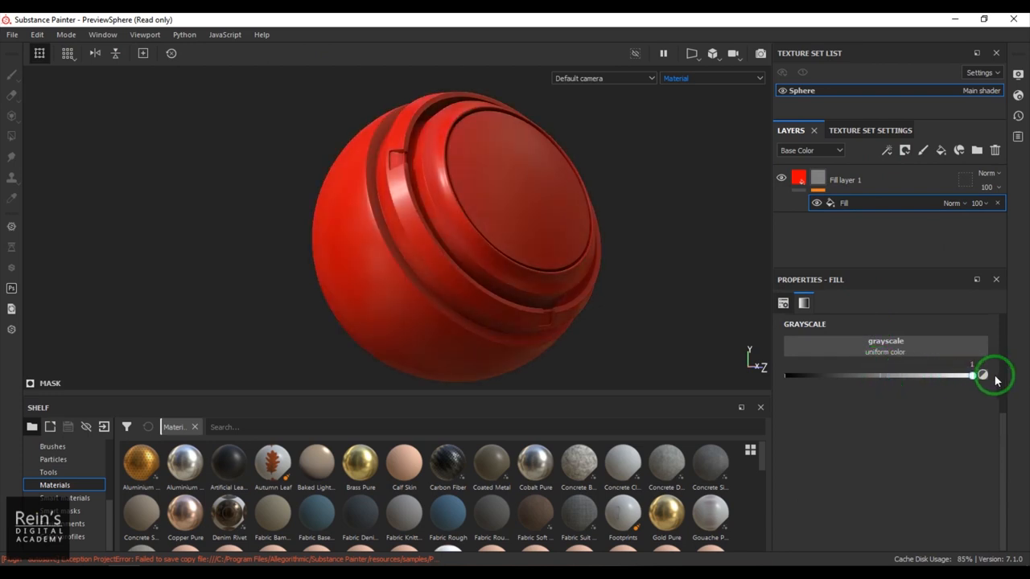
drag(972, 375, 950, 376)
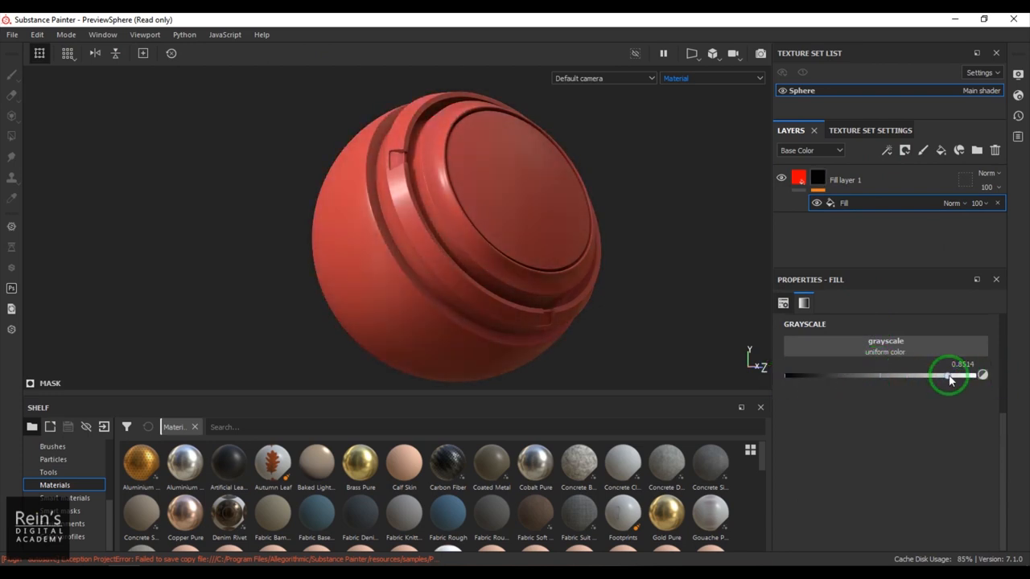
drag(948, 377, 982, 376)
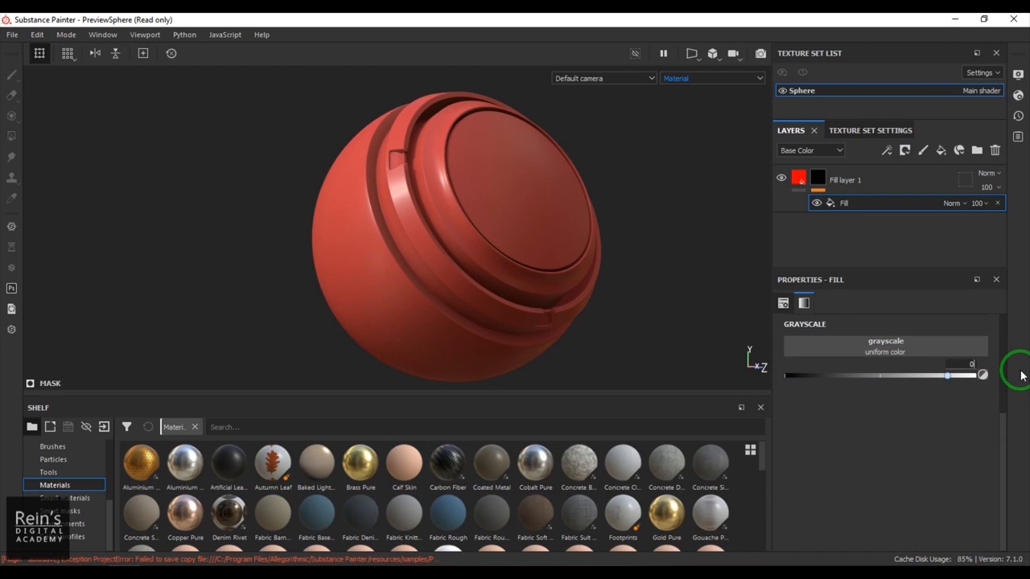
drag(948, 376, 878, 377)
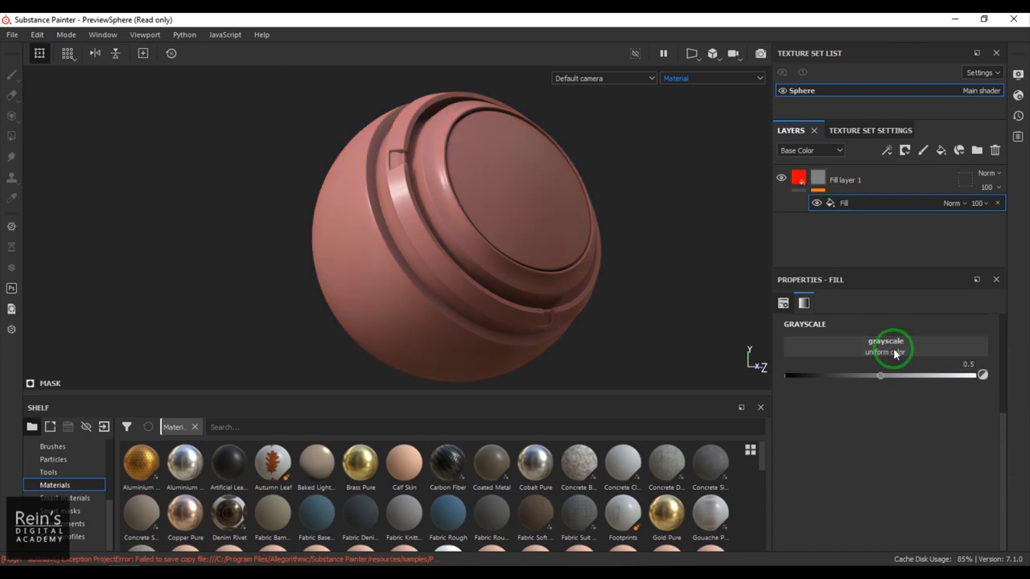
click(885, 350)
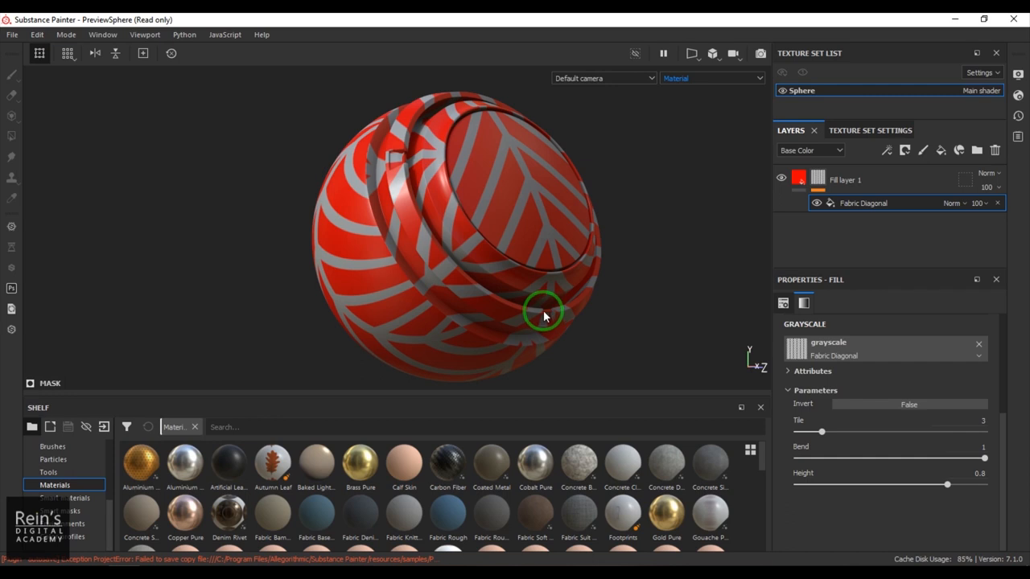
mouse_move(550, 302)
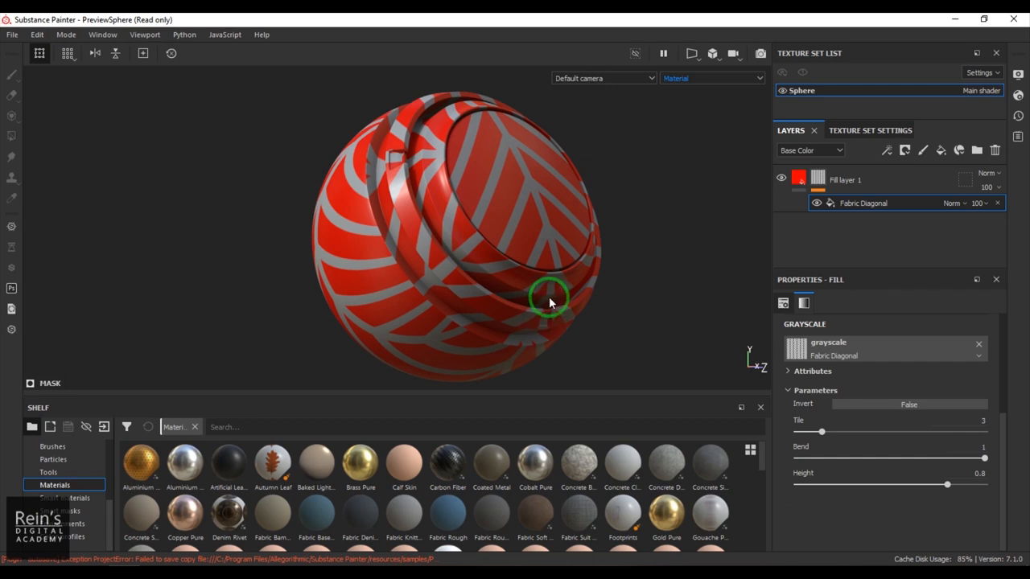
mouse_move(824, 251)
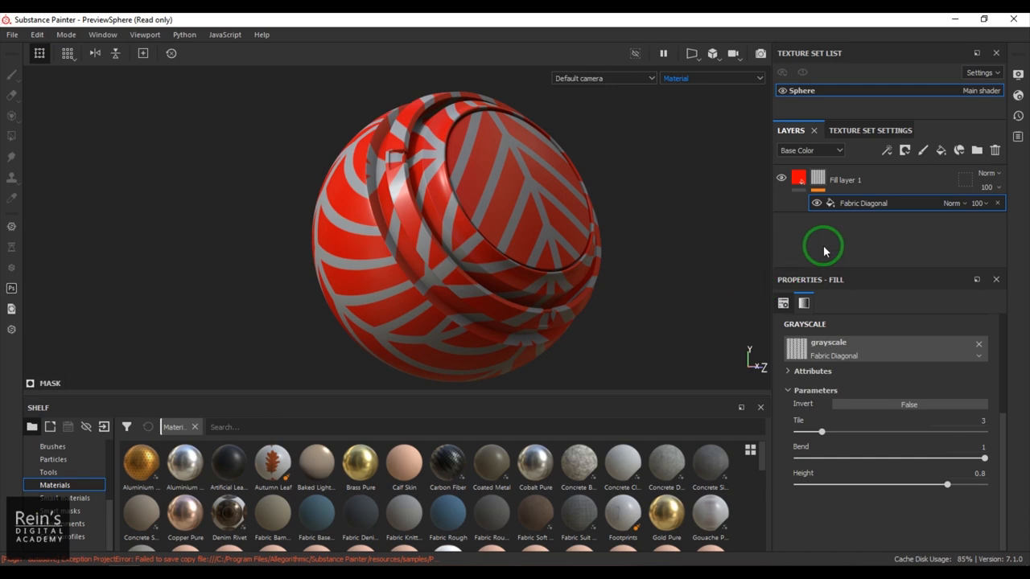
Add green Fill layer 2 with a mask Fill effect driven by Fabric Diagonal.
click(940, 152)
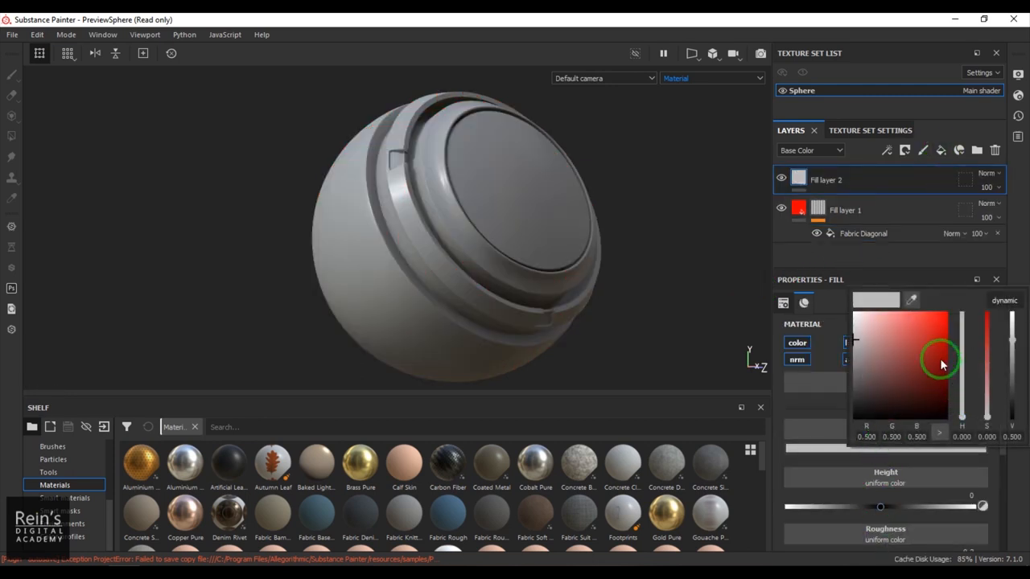
click(963, 320)
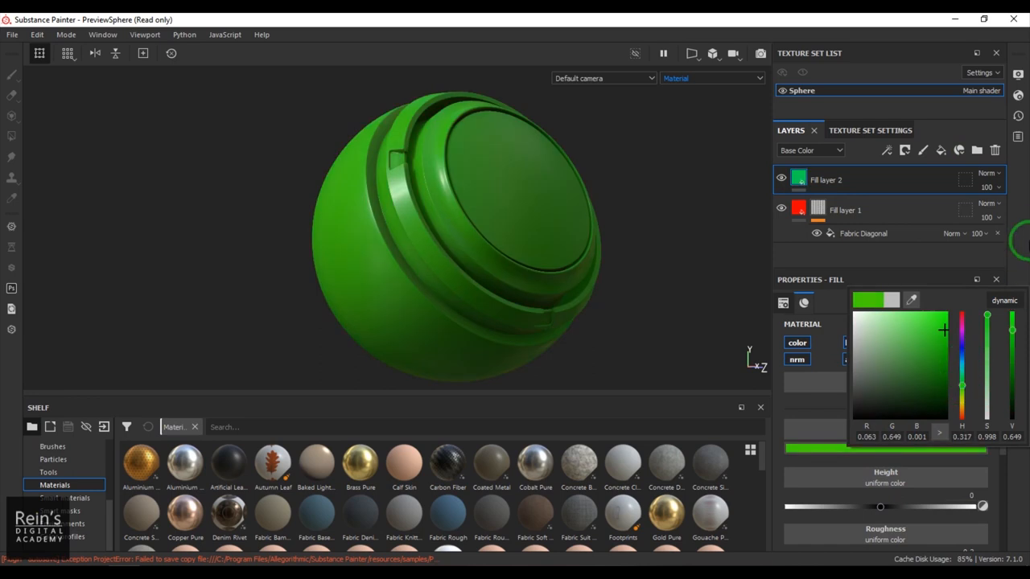
click(906, 152)
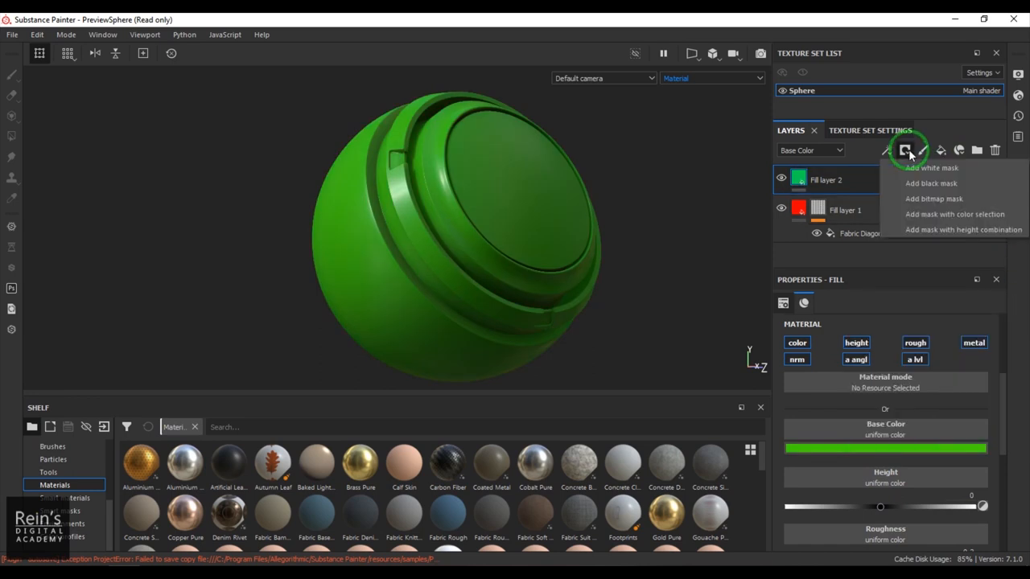
click(930, 168)
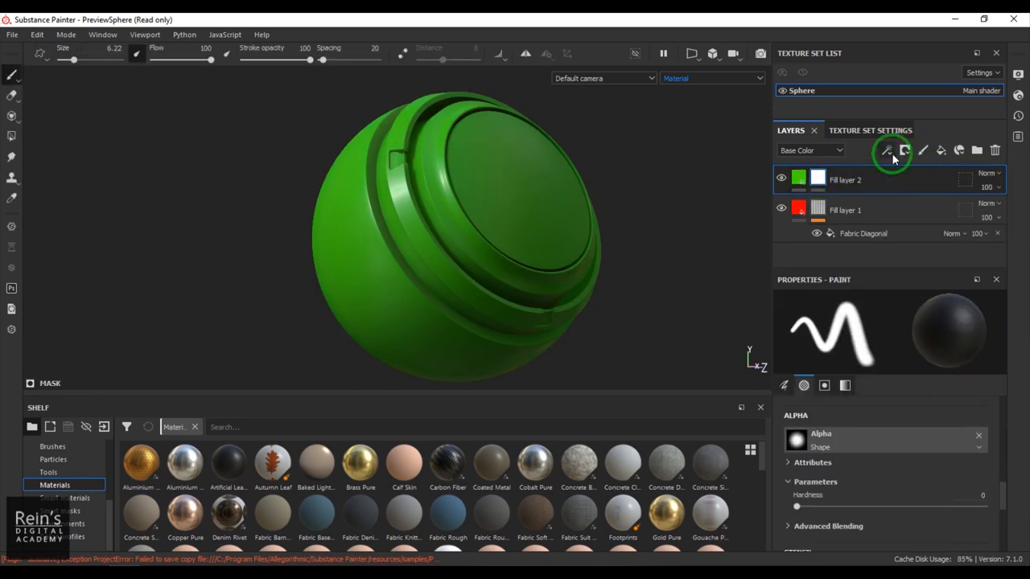
click(885, 152)
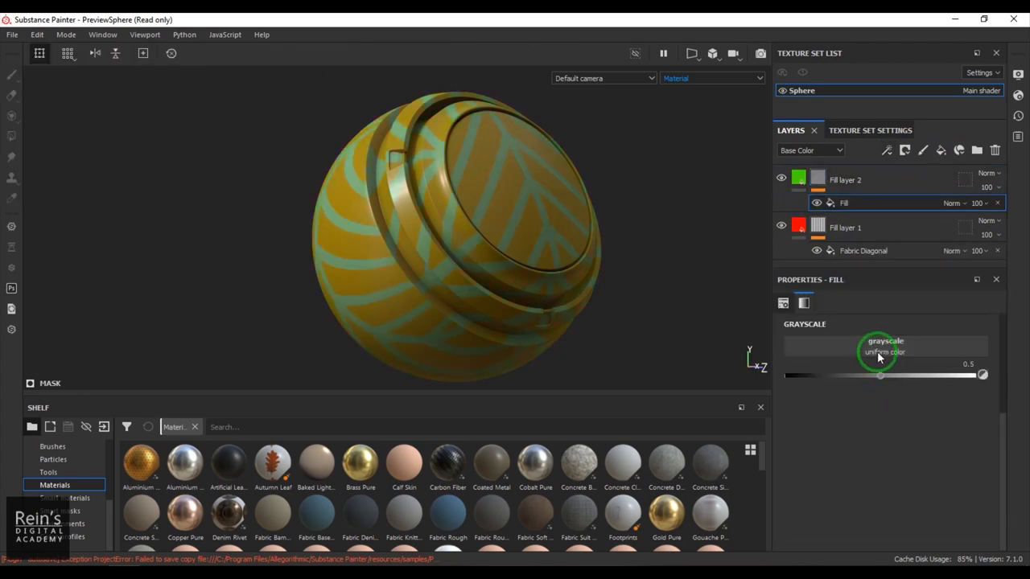
click(885, 351)
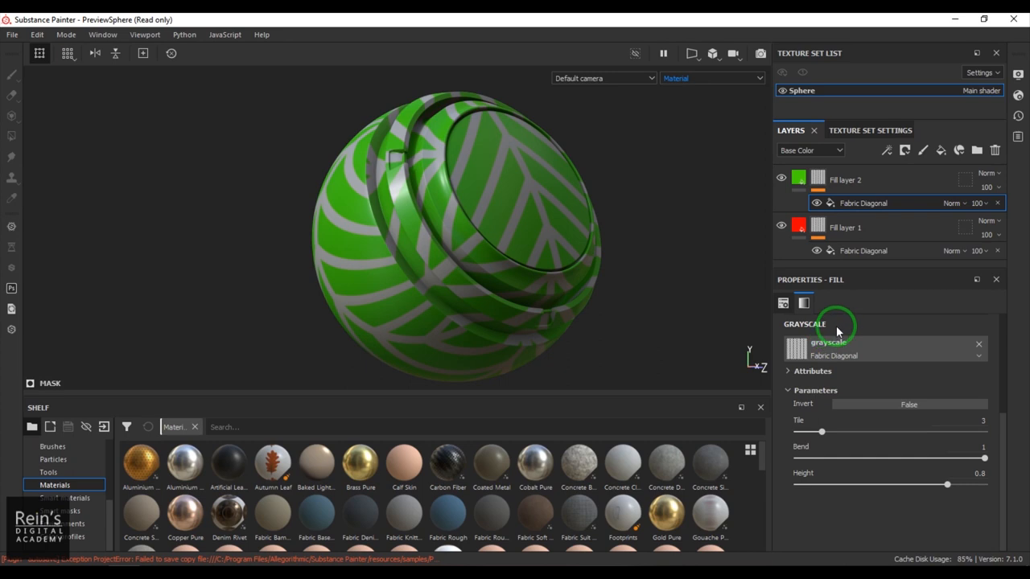
mouse_move(856, 283)
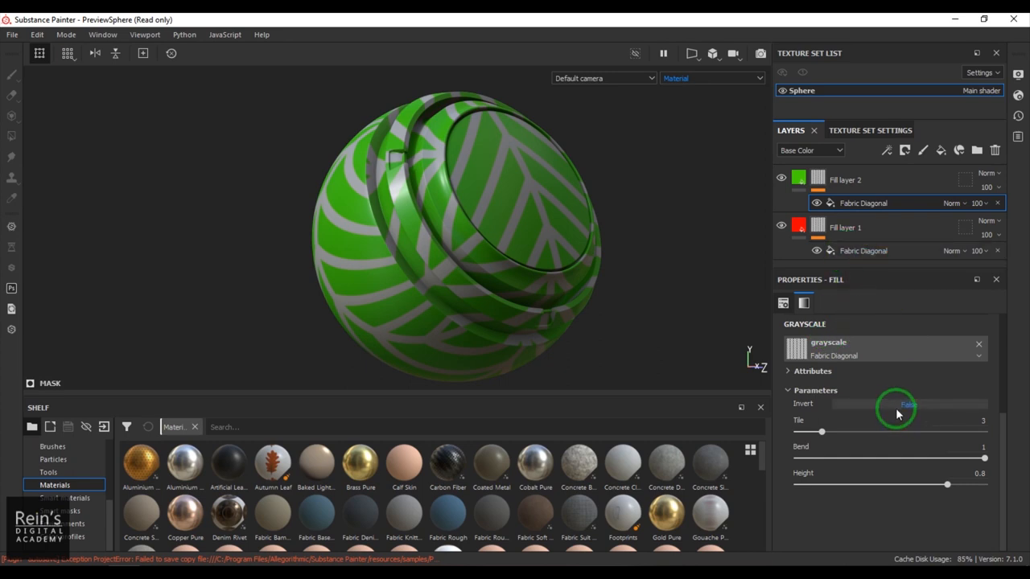
Set Invert to True on Fill layer 2's Fabric Diagonal mask.
click(908, 402)
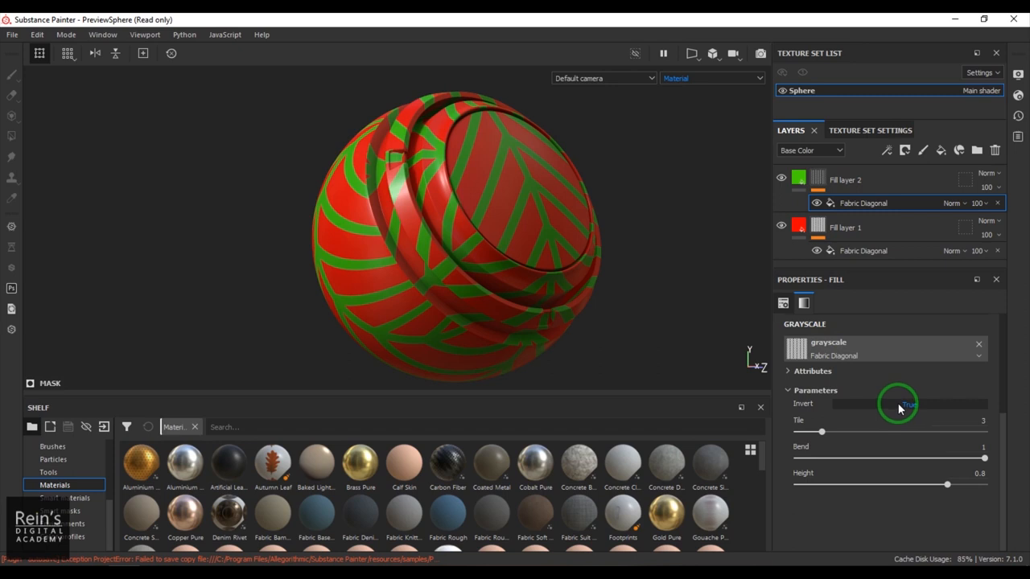
click(909, 404)
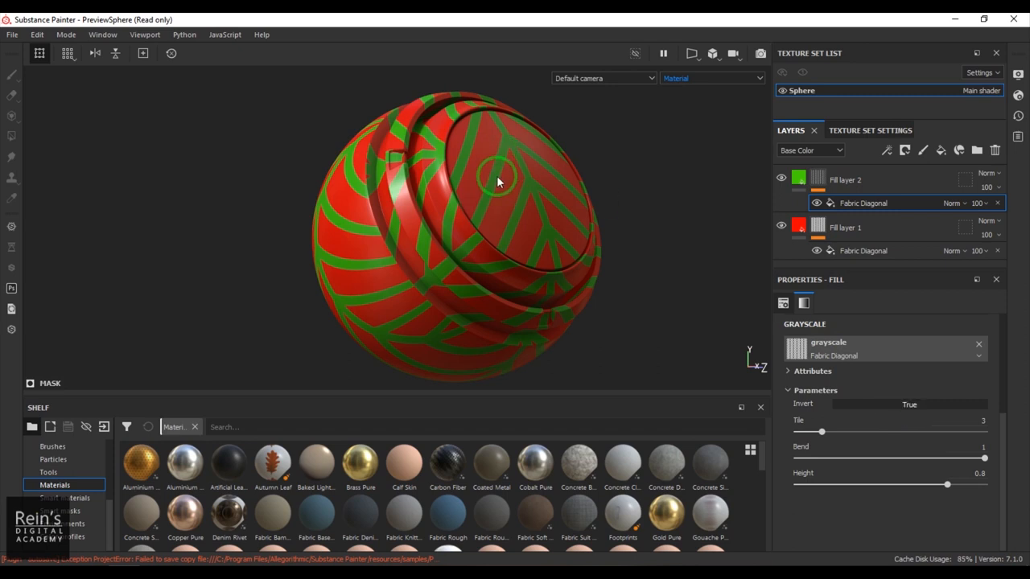
click(910, 404)
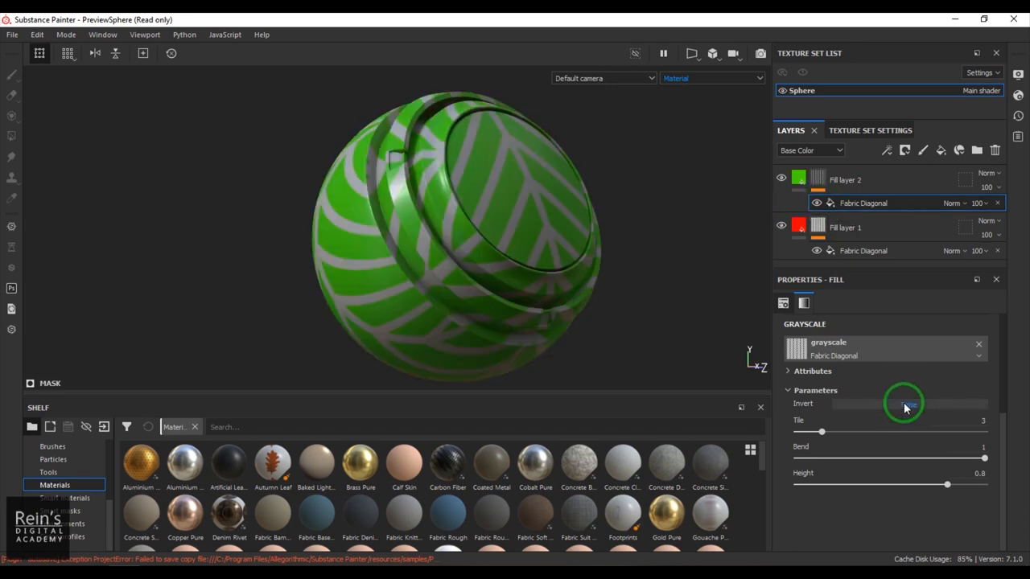
click(910, 404)
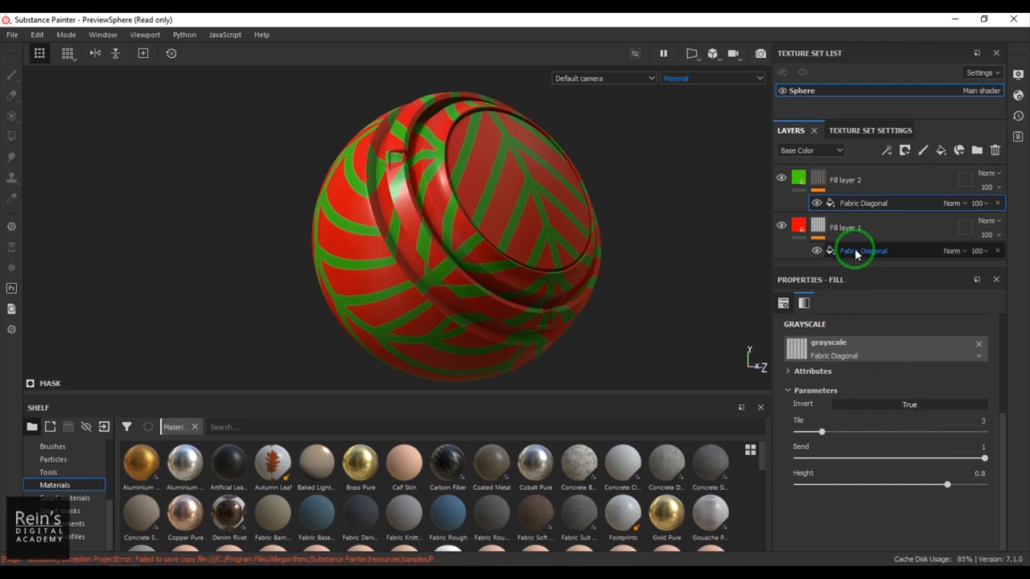
Raise Tile to 6 on both the red and green Fabric Diagonal patterns.
click(909, 404)
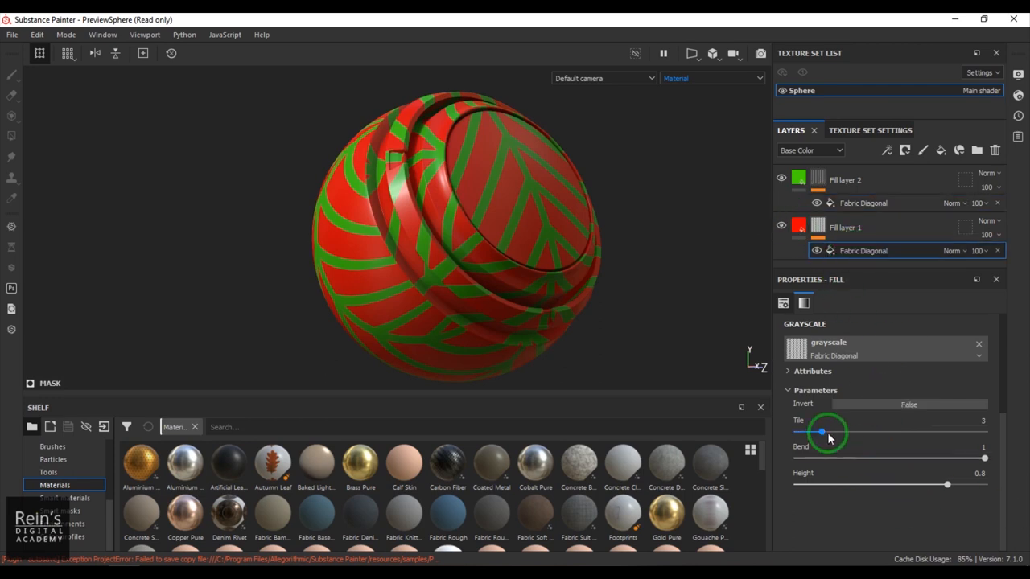
drag(821, 432, 852, 431)
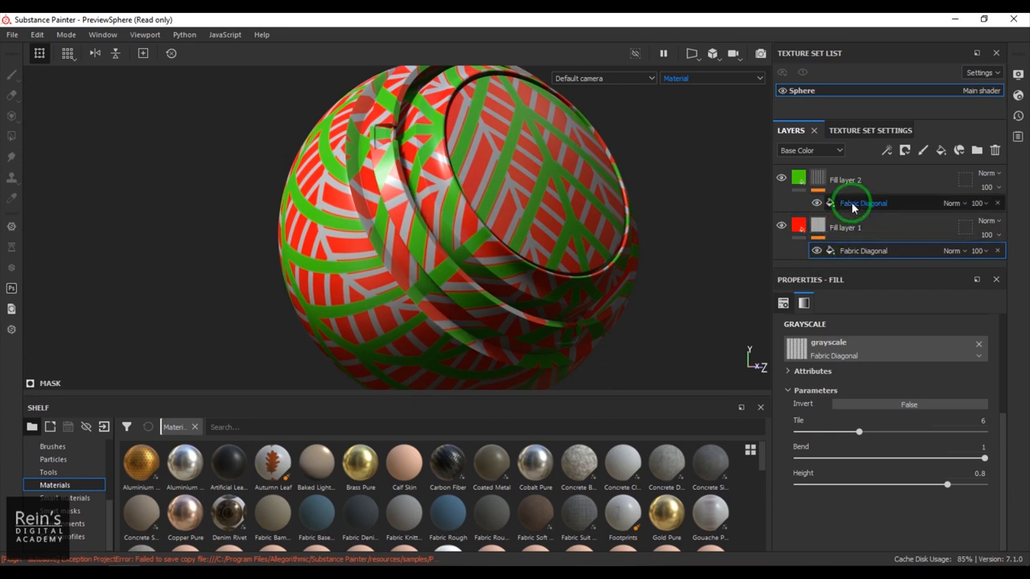
click(908, 404)
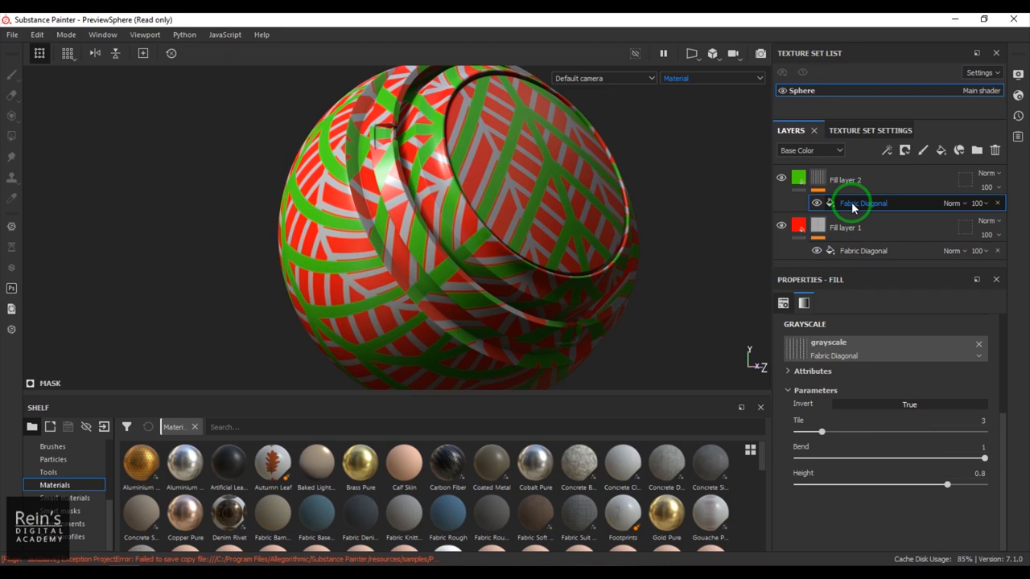
drag(821, 431, 834, 431)
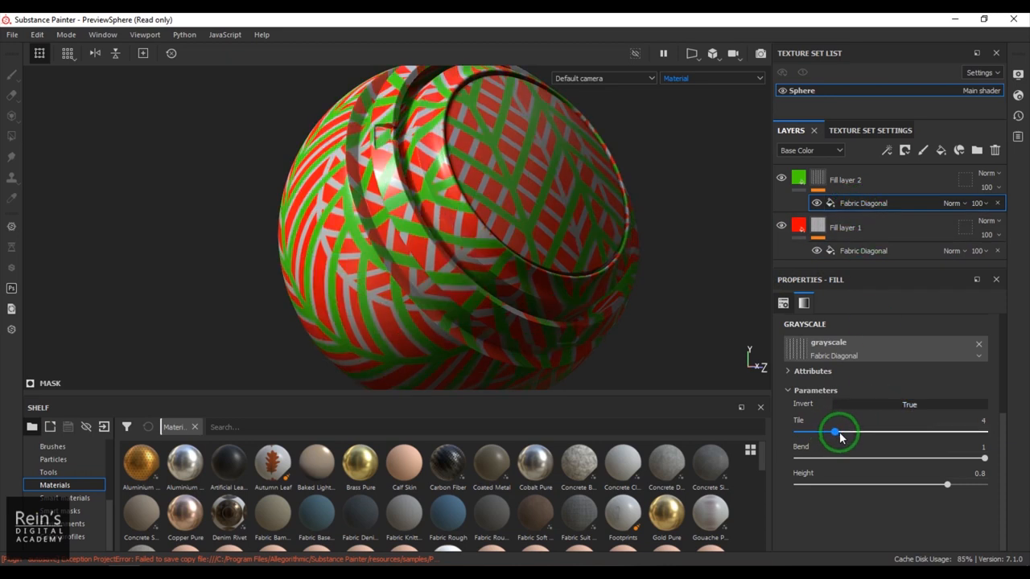
drag(833, 433, 861, 433)
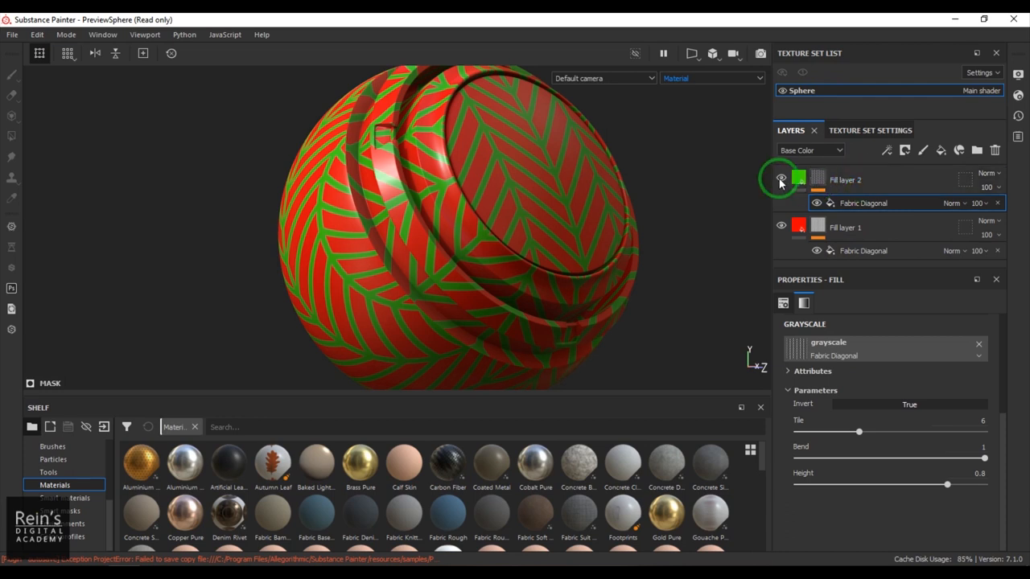
Hide Fill layer 2 and remove its mask.
click(780, 180)
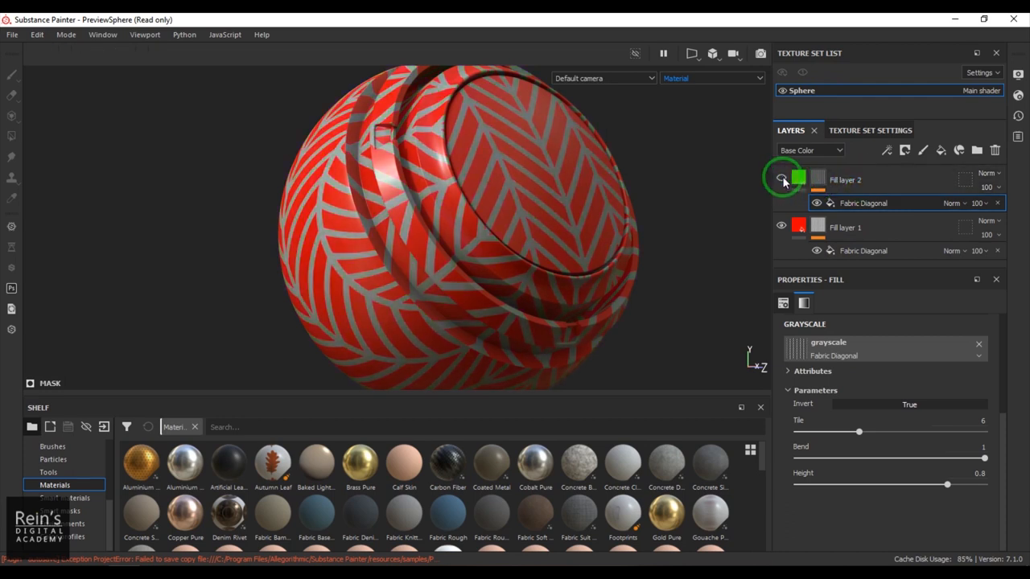
right_click(817, 178)
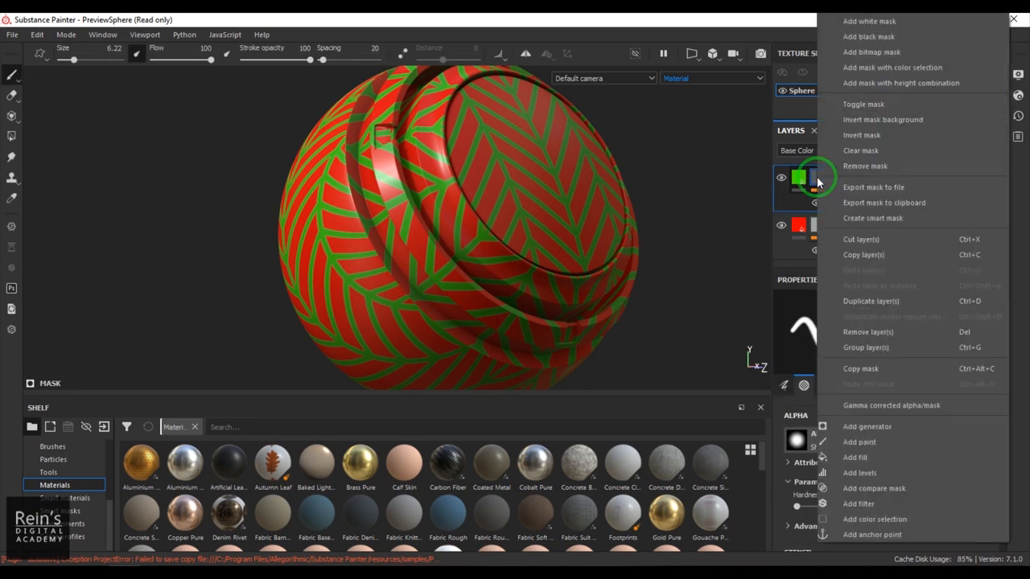
mouse_move(869, 332)
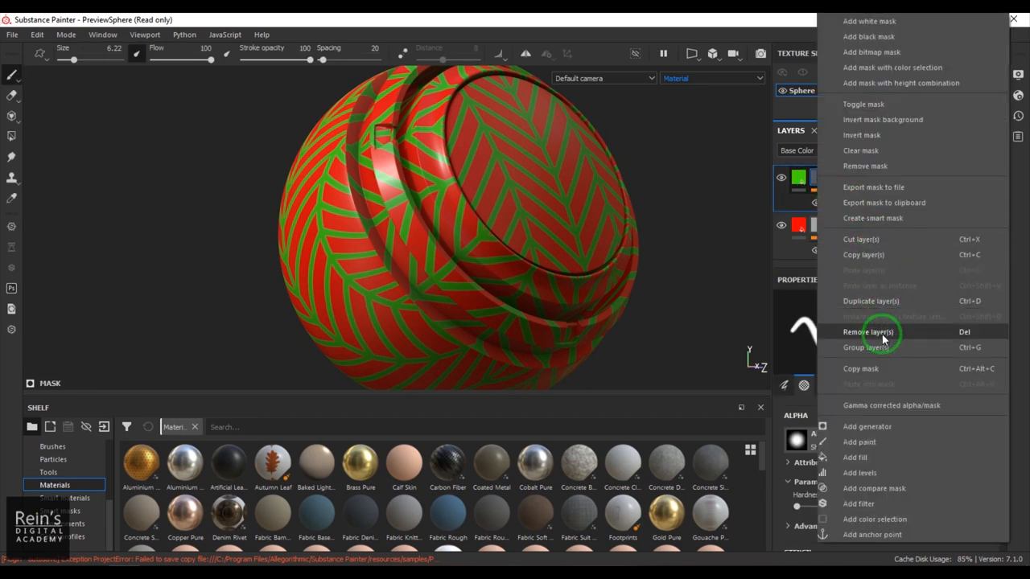
click(869, 332)
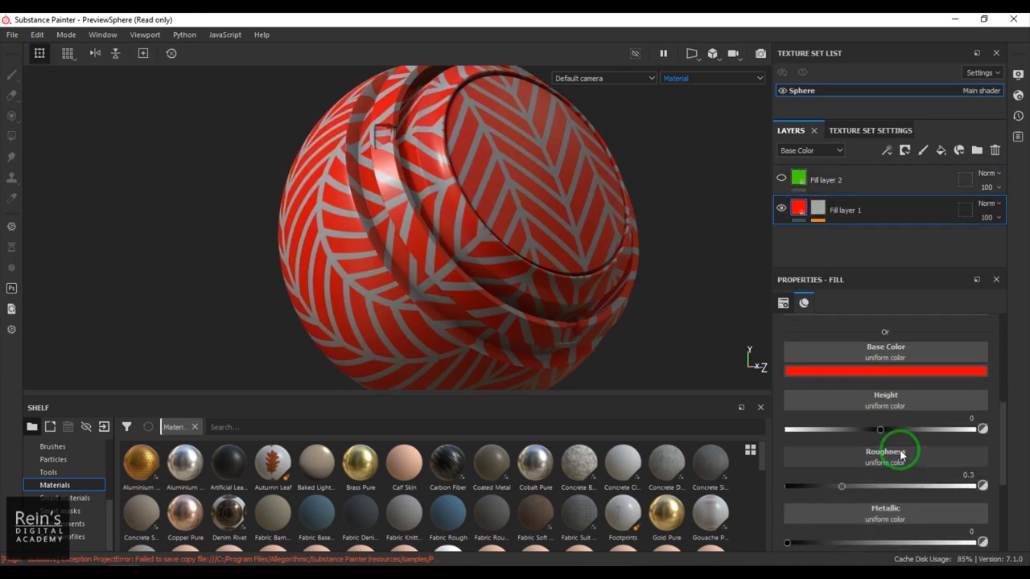
Set Fill layer 1's roughness to about 0.5 and height to 0.25.
drag(841, 487, 880, 486)
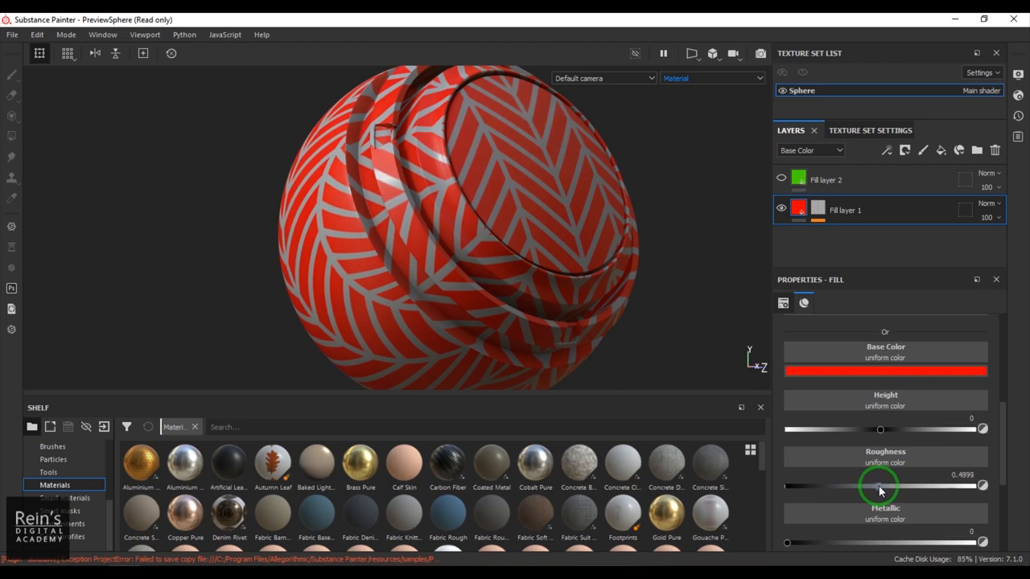
drag(879, 486, 879, 486)
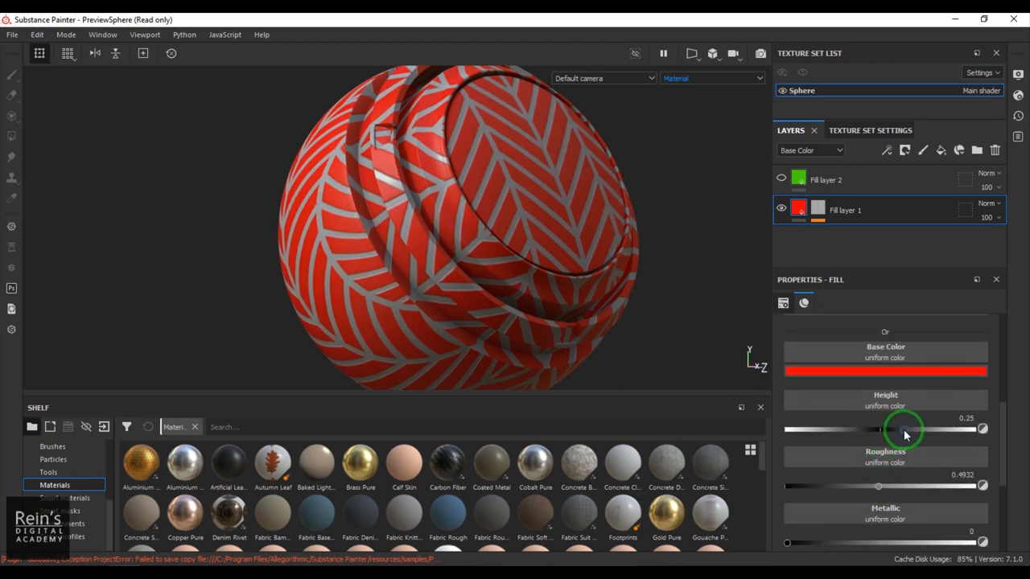
drag(901, 428, 914, 428)
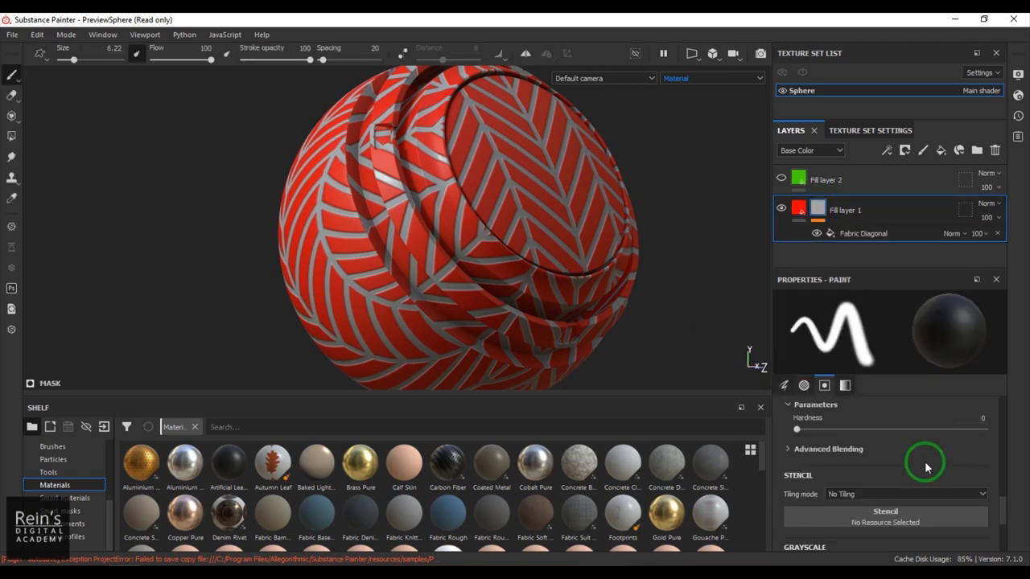
Swap the mask pattern to Fabric Circle Half Overlap with Tile 5 and a thinner border.
click(862, 233)
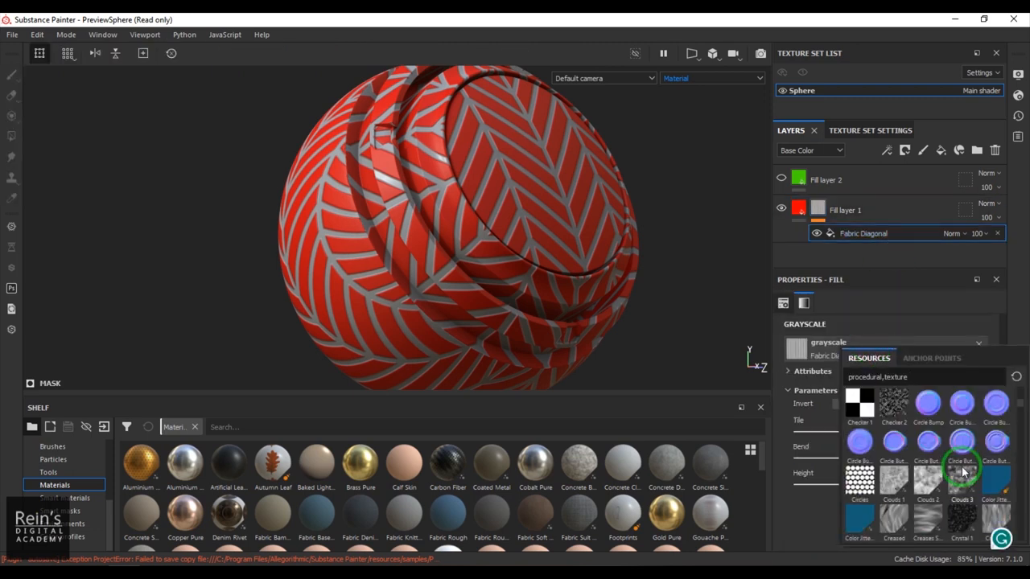
scroll(down, 3)
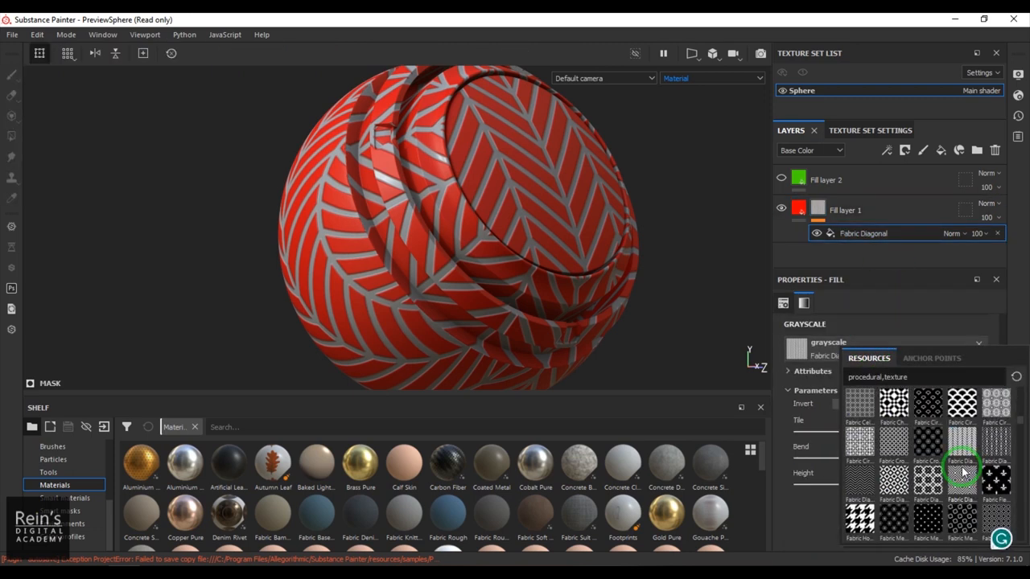
scroll(down, 3)
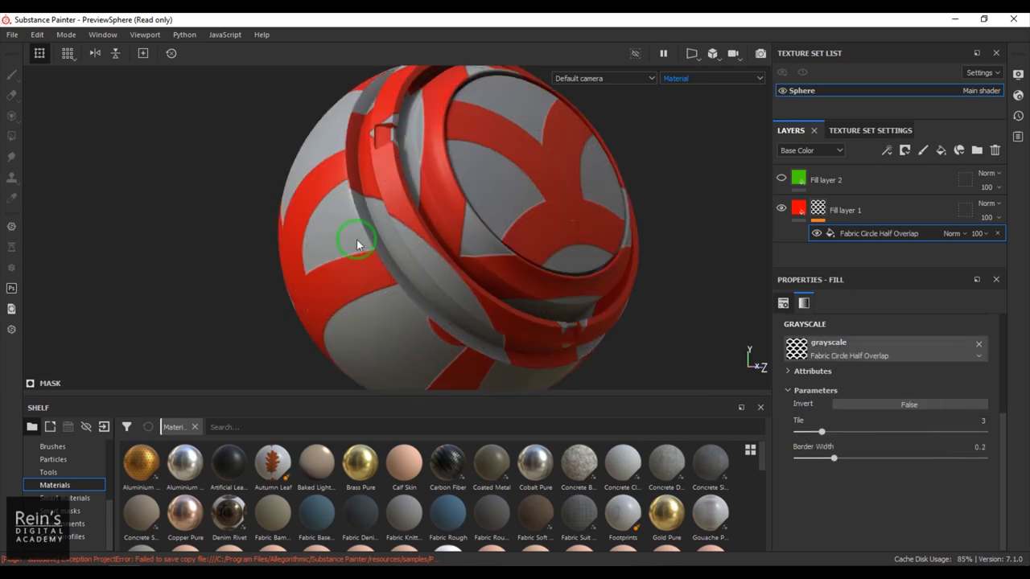
drag(824, 432, 833, 431)
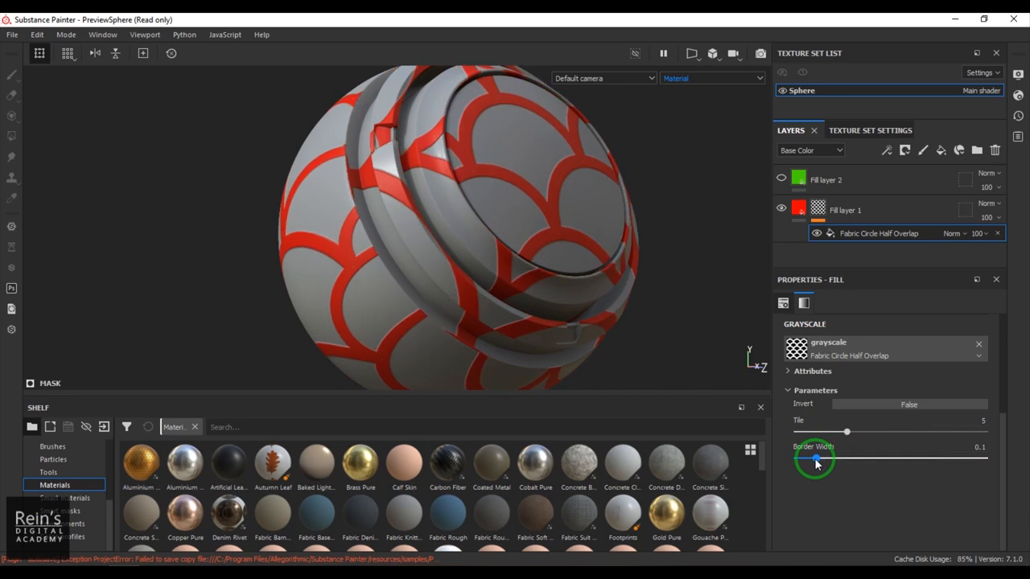
drag(813, 459, 821, 459)
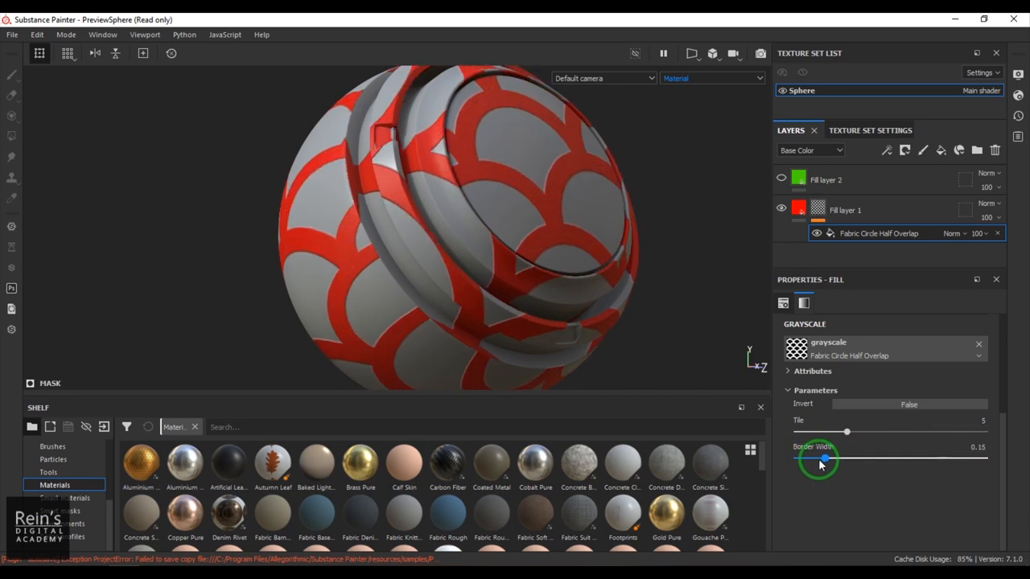
drag(821, 459, 818, 459)
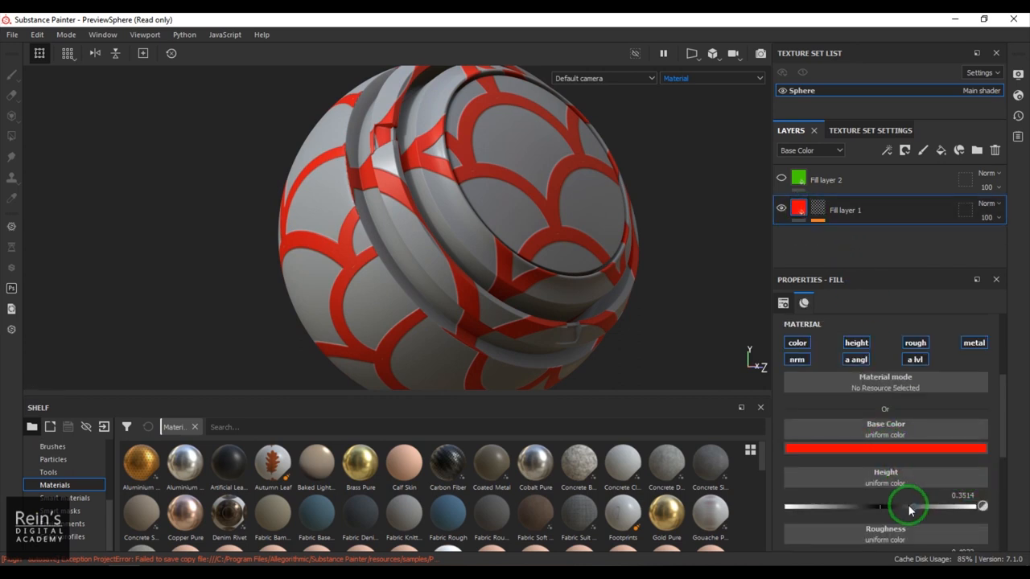
Adjust Fill layer 1's height, settling near 0.4.
drag(910, 507, 824, 507)
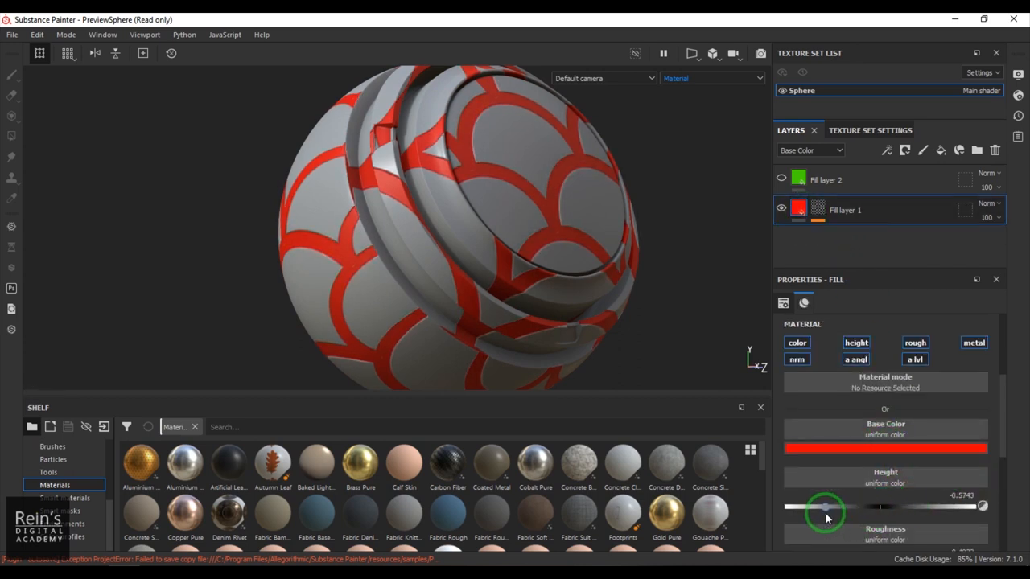
drag(824, 505, 936, 505)
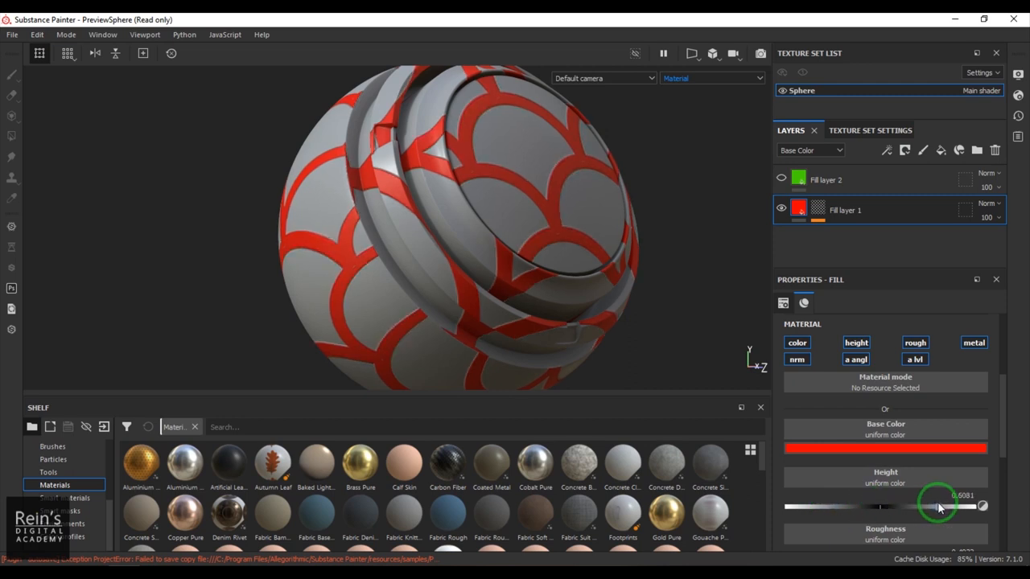
drag(936, 507, 926, 507)
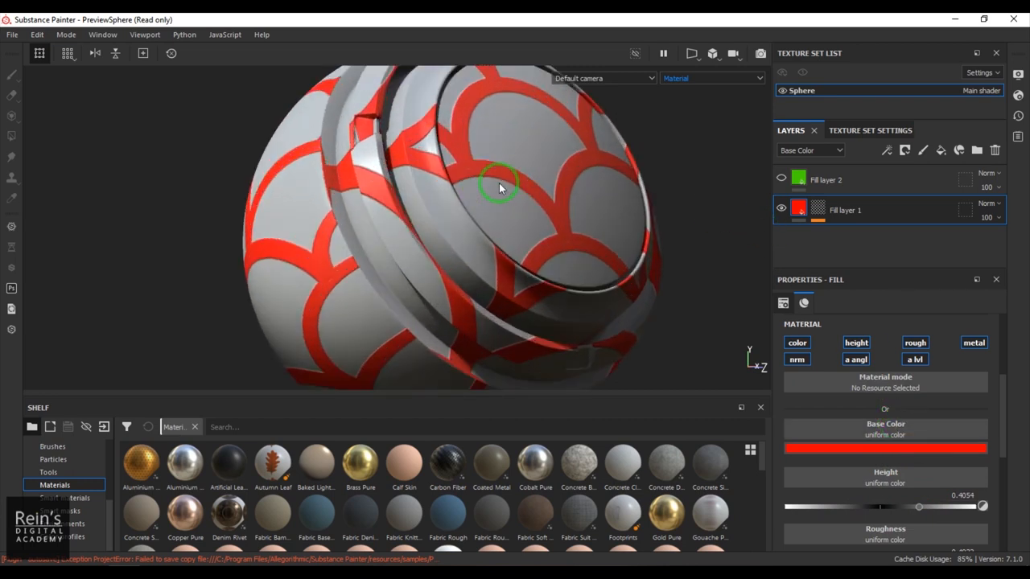
mouse_move(571, 177)
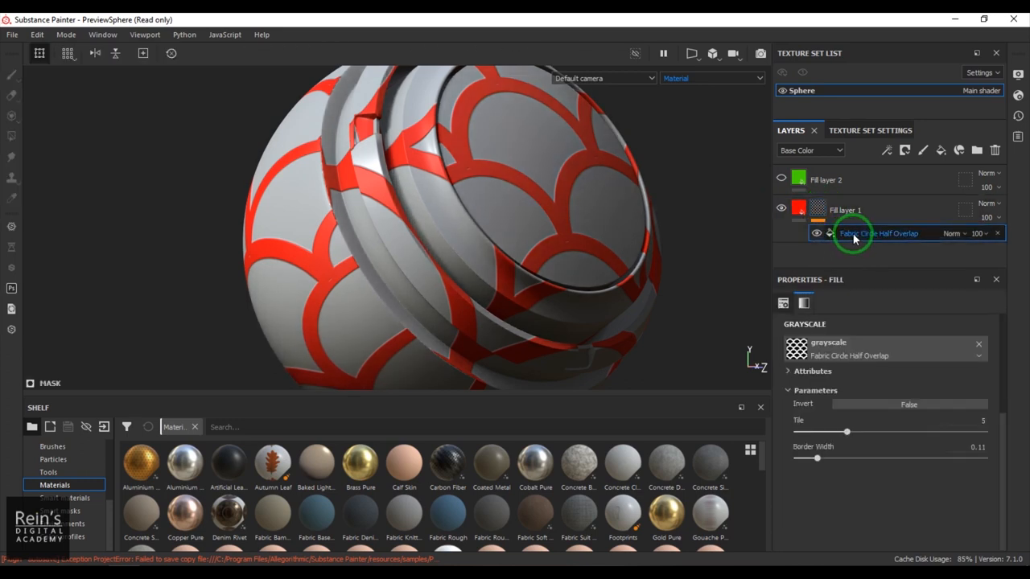
Add an anchor point 'Fill layer 1 mask' to the red layer's mask stack.
click(818, 208)
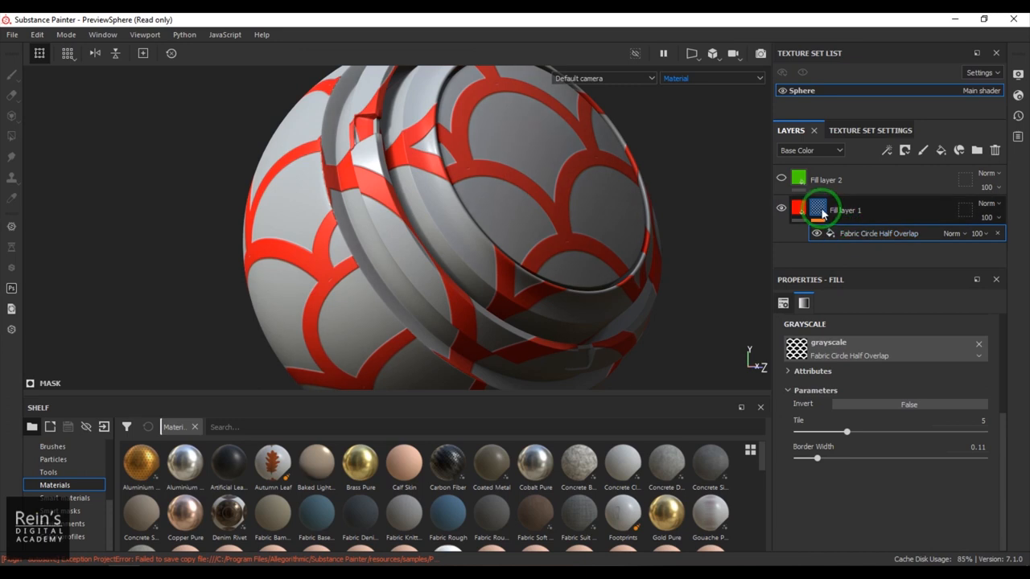
click(887, 152)
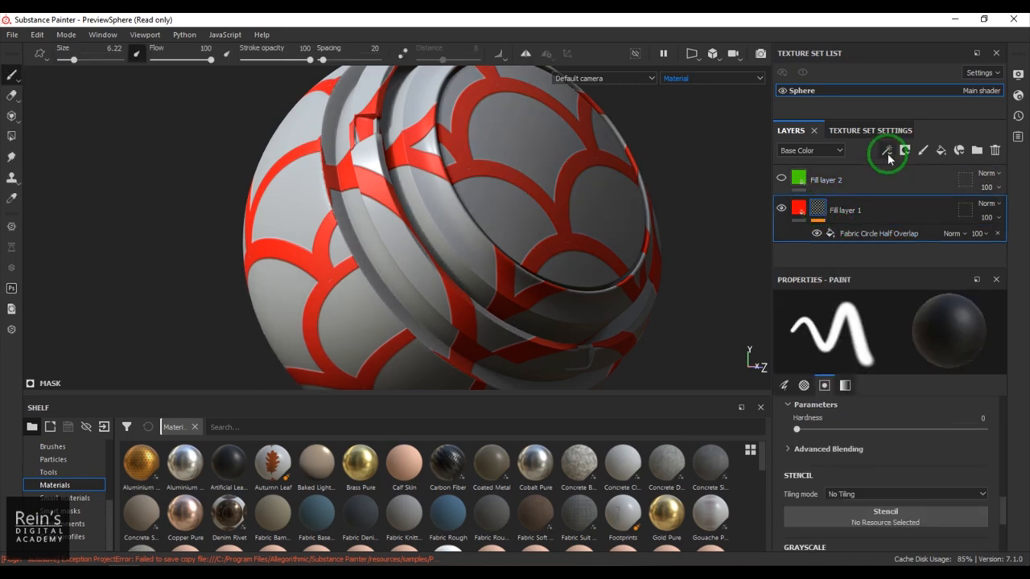
click(885, 151)
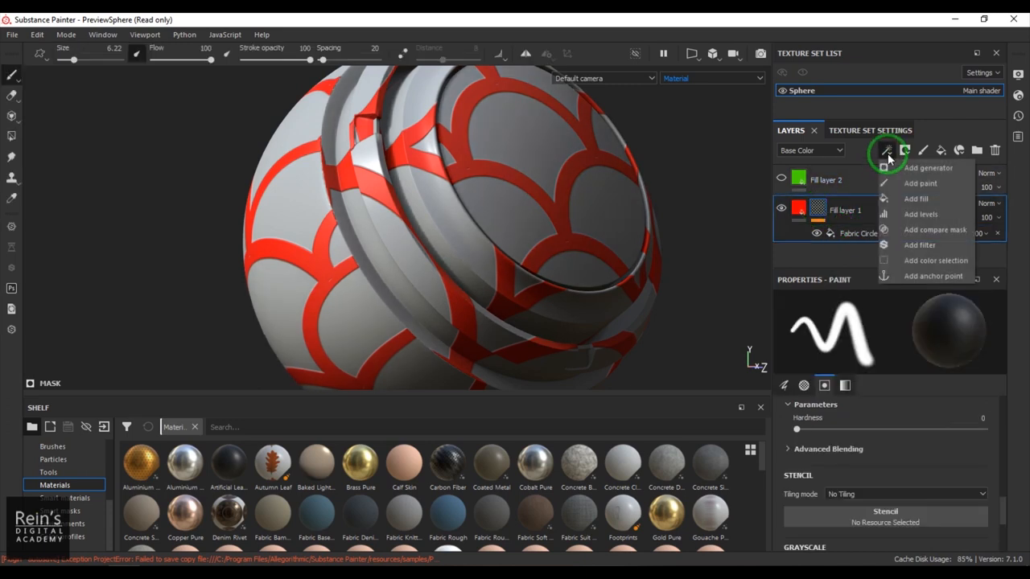
mouse_move(921, 277)
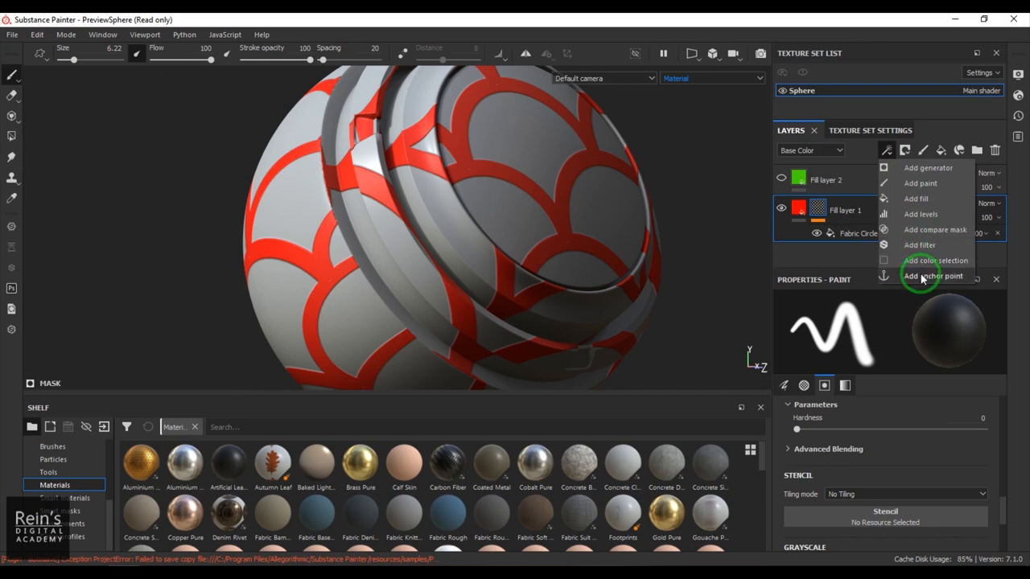
click(933, 275)
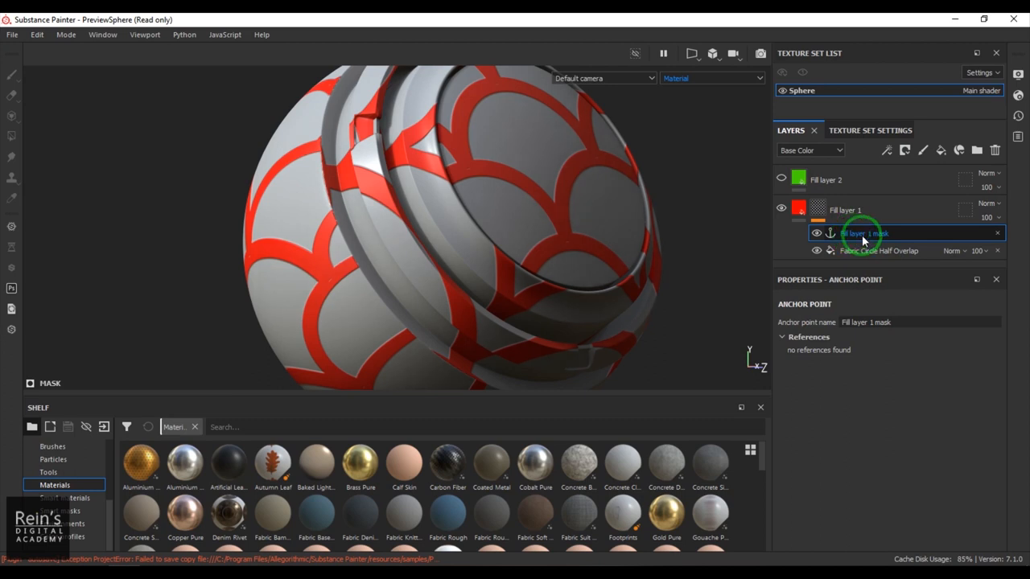
Show Fill layer 2 and set Metallic to 1 with roughness about 0.06.
click(798, 178)
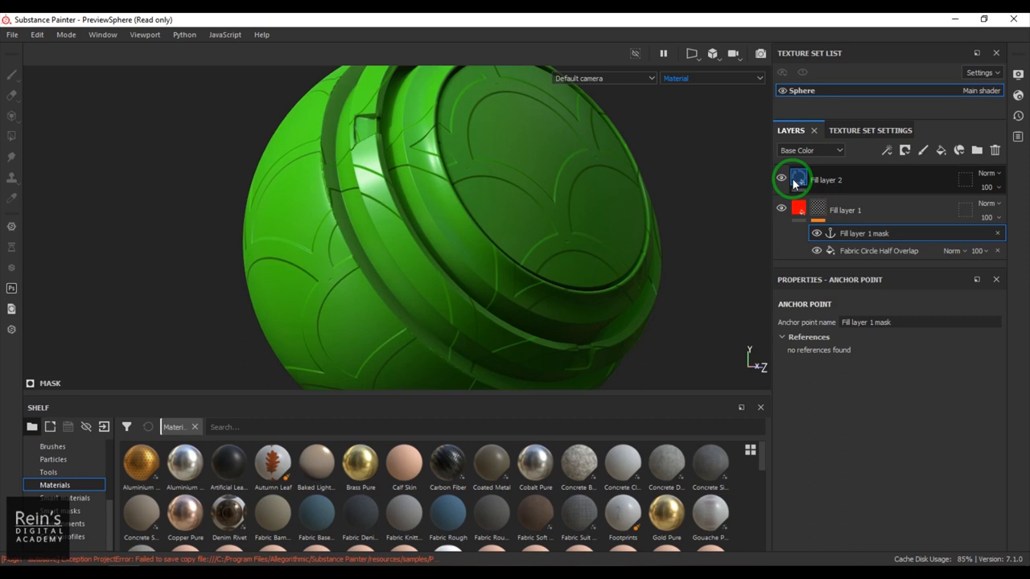
click(798, 180)
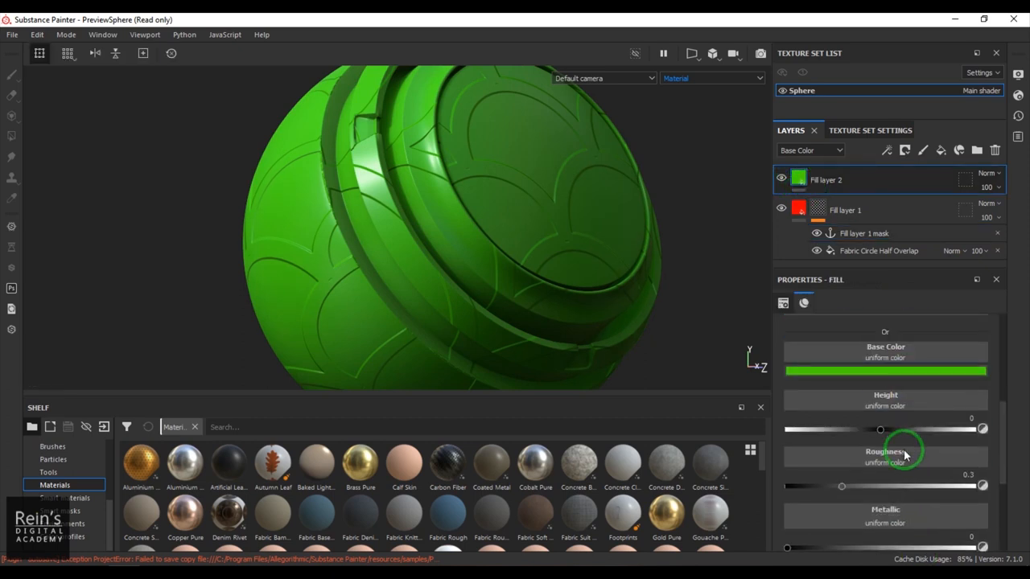
mouse_move(901, 454)
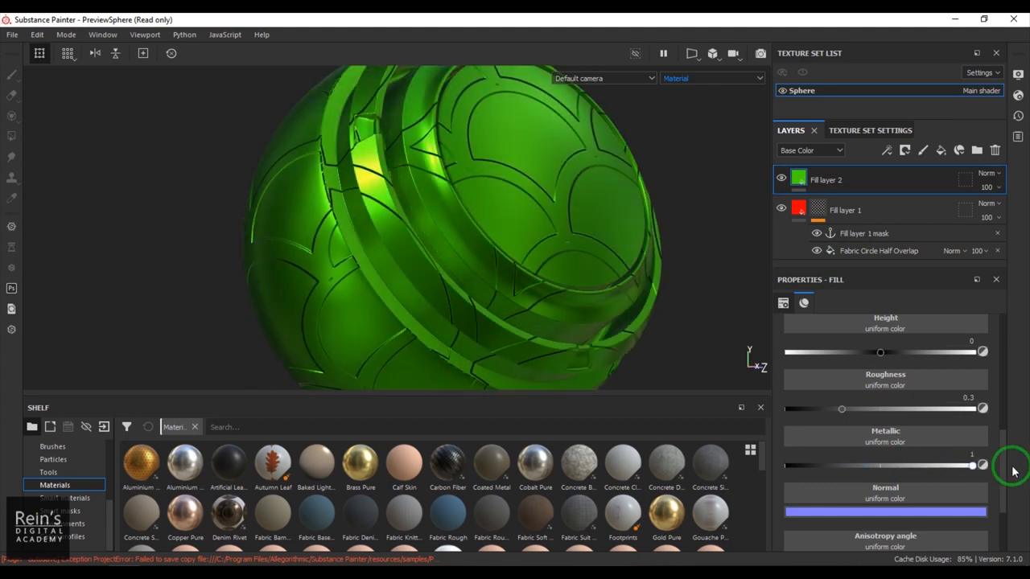
drag(840, 409, 813, 391)
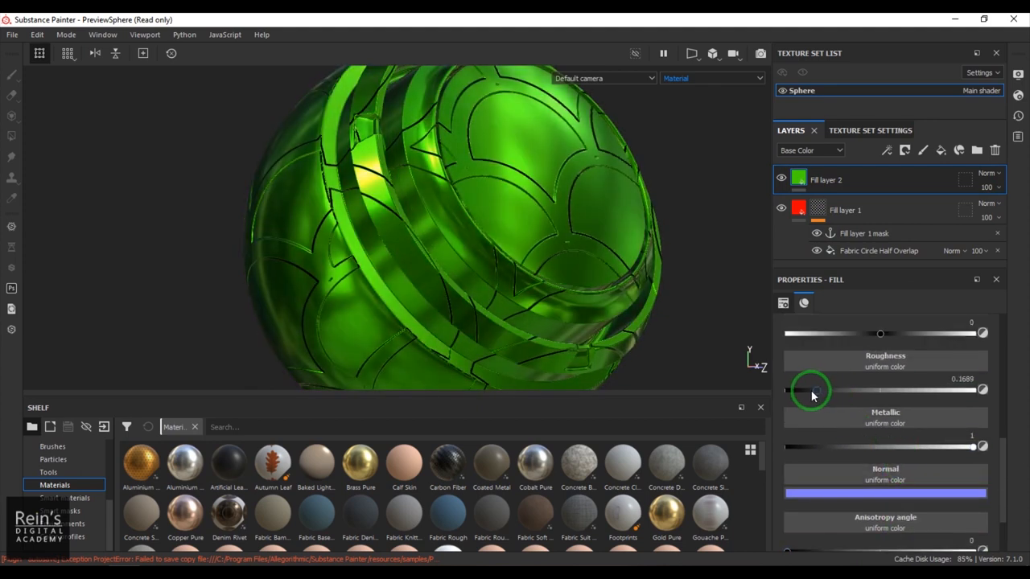
drag(815, 391, 796, 391)
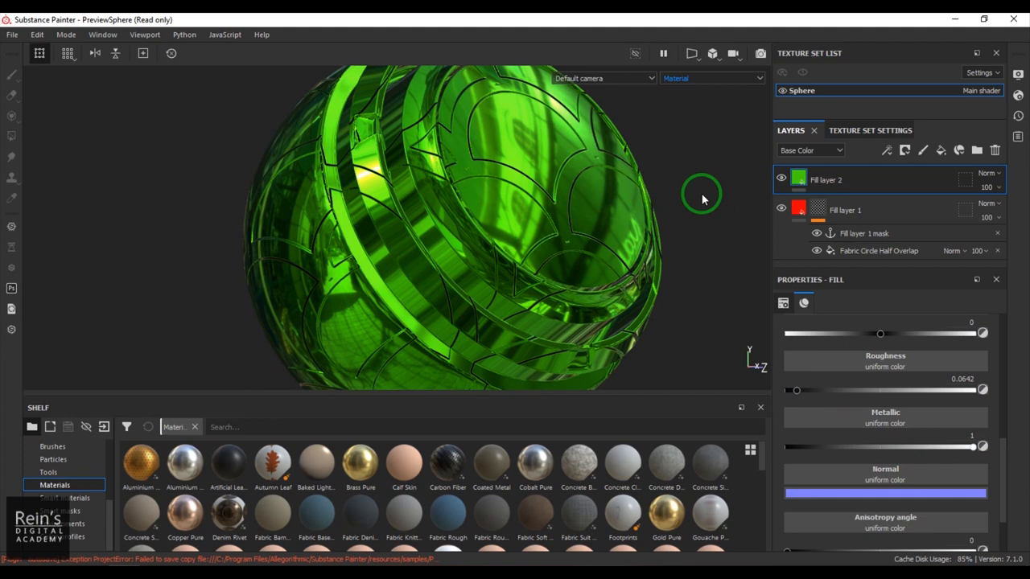
mouse_move(502, 171)
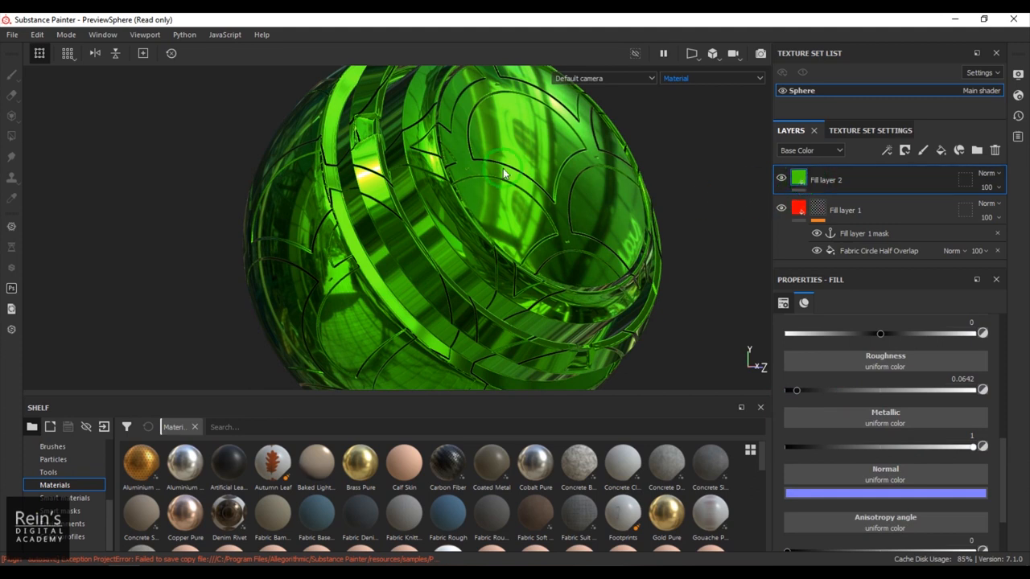
Mask Fill layer 2 with a fill sourced from the Fill layer 1 mask anchor point.
click(904, 151)
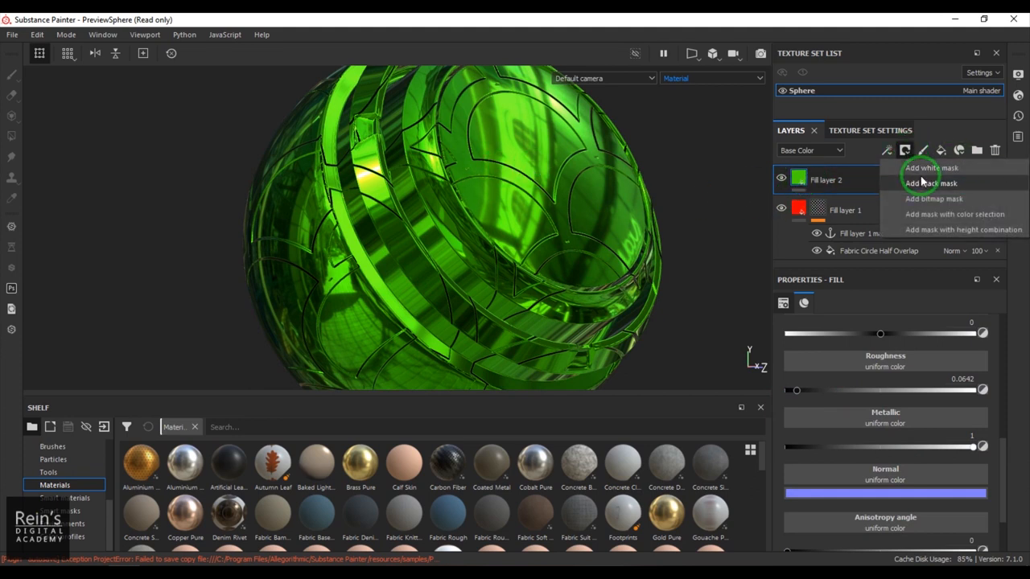
click(930, 168)
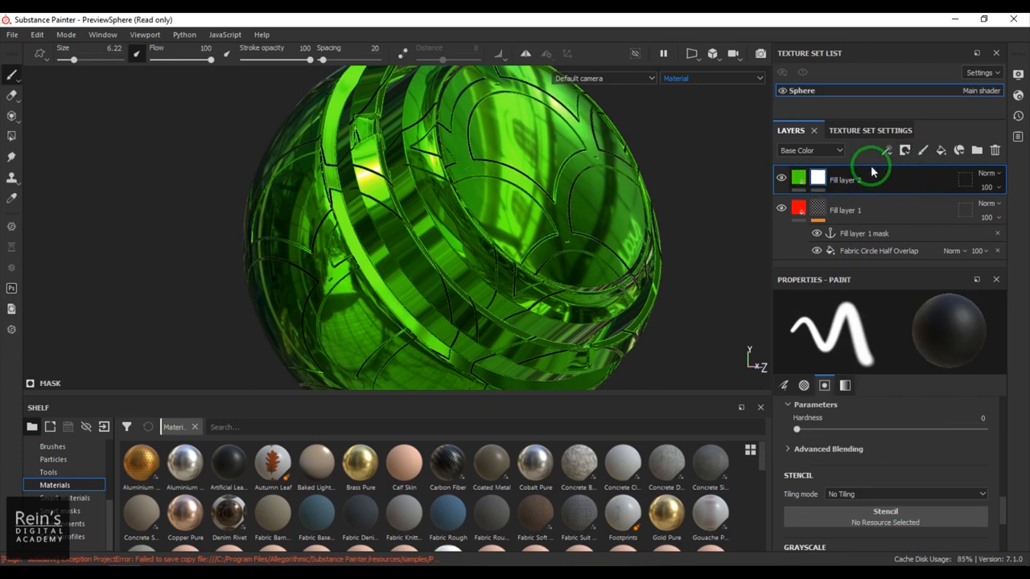
click(889, 151)
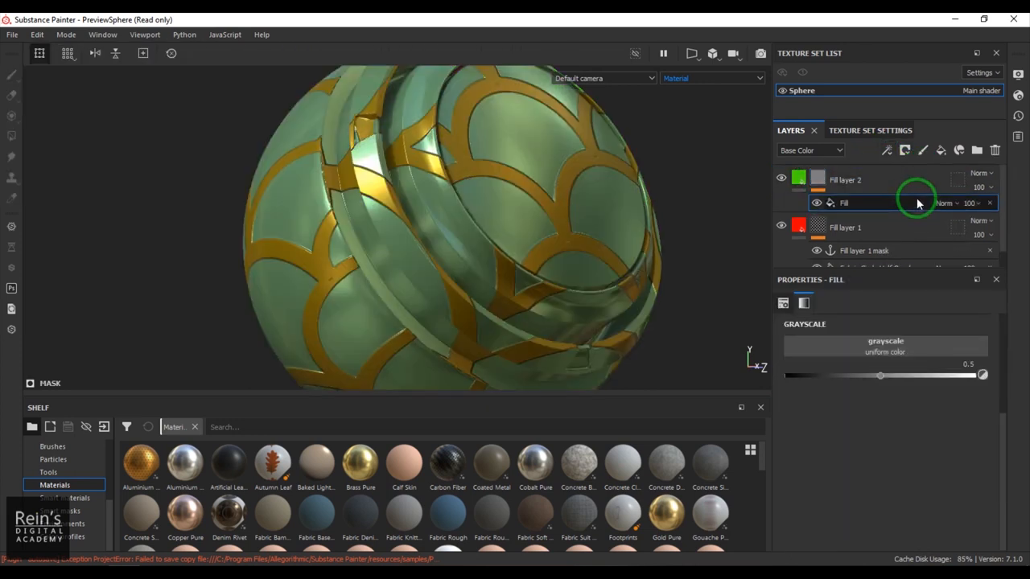
drag(880, 375, 974, 375)
text(0.375)
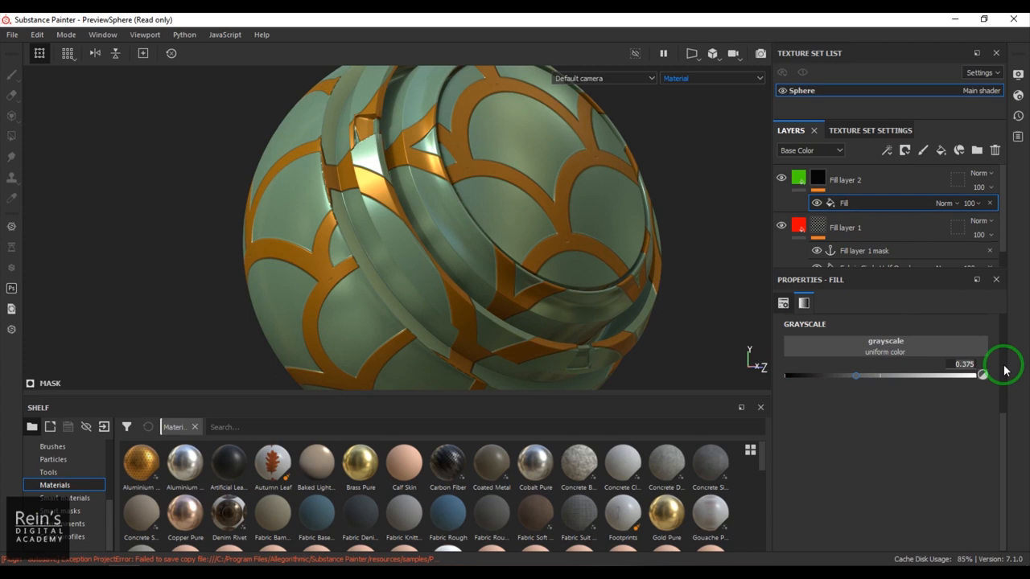
drag(857, 375, 878, 375)
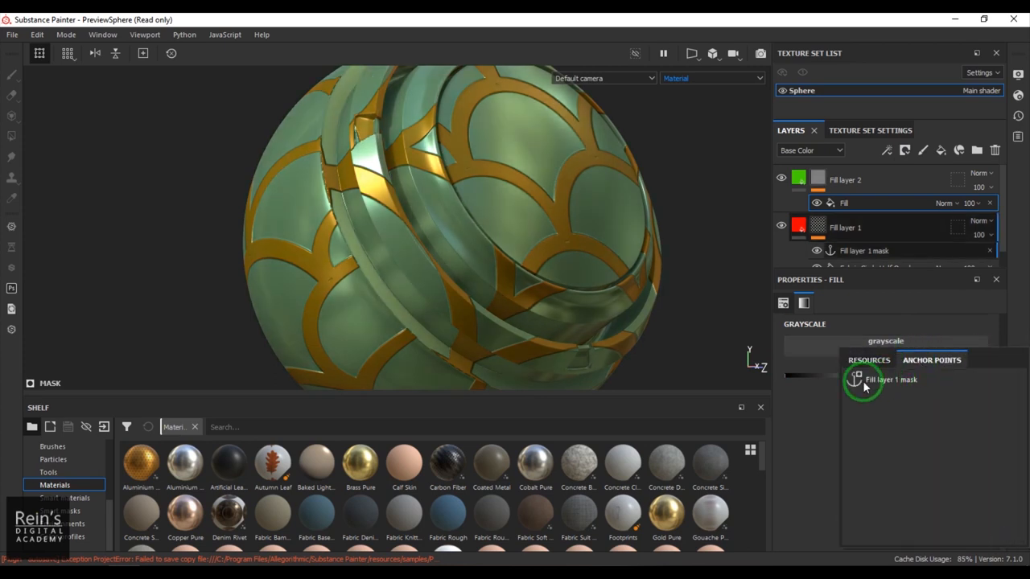
click(861, 380)
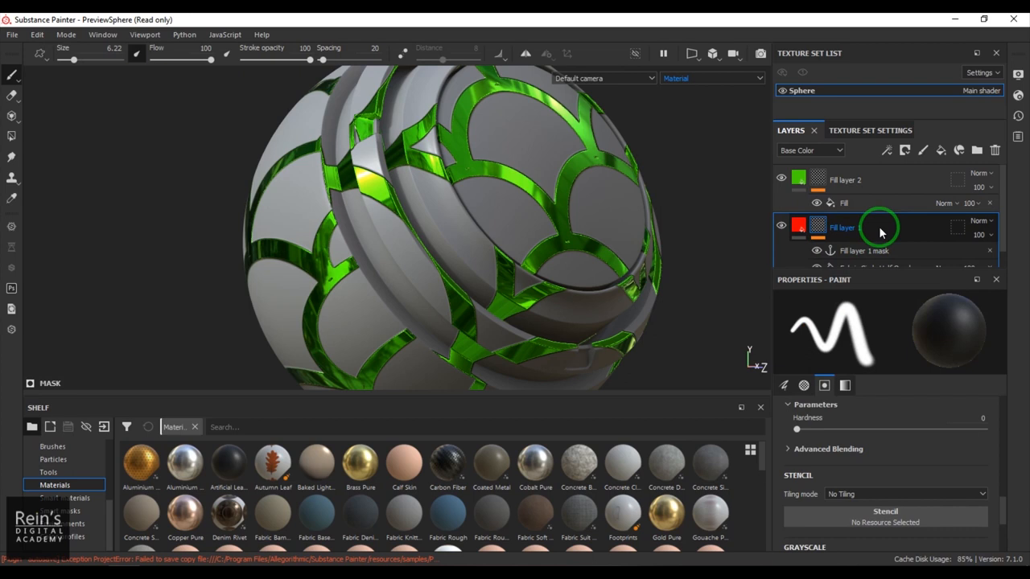
click(882, 179)
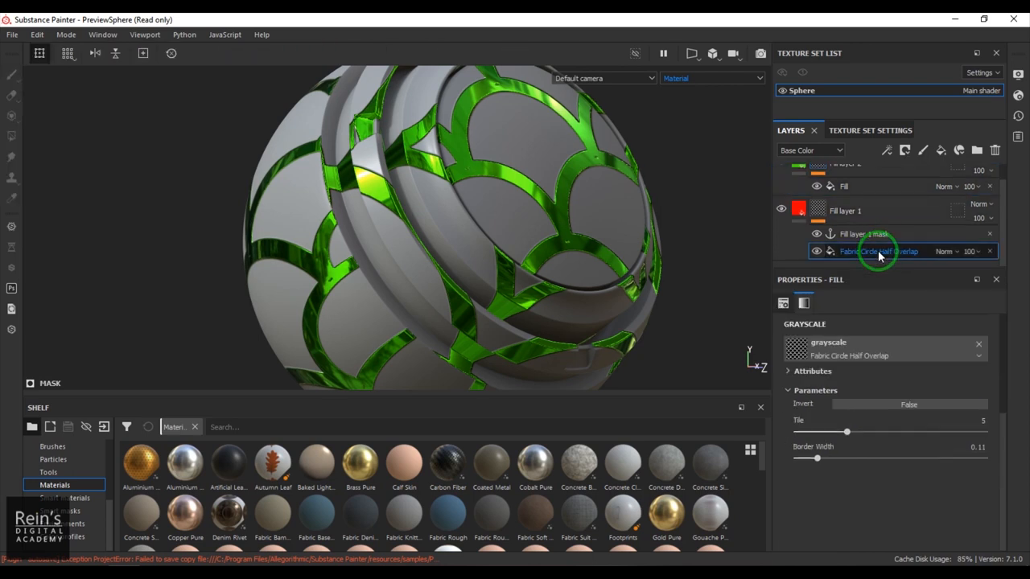
drag(846, 433, 834, 433)
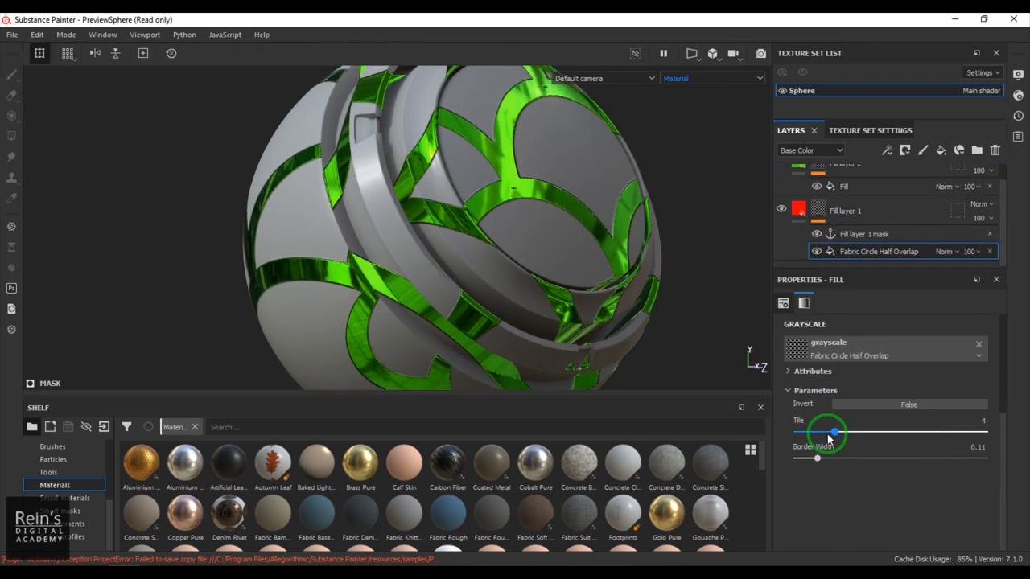
drag(834, 433, 834, 433)
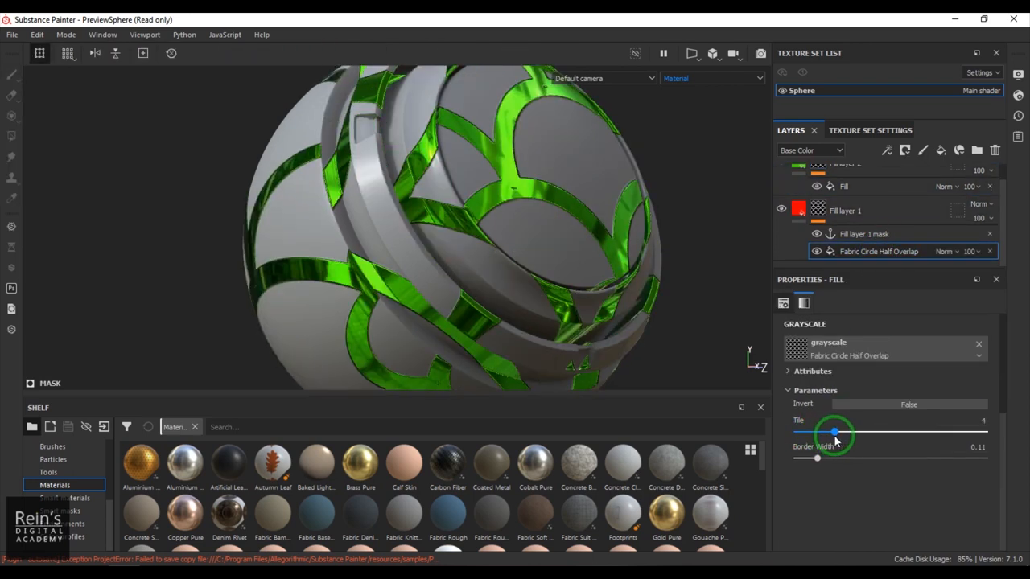
drag(833, 433, 859, 433)
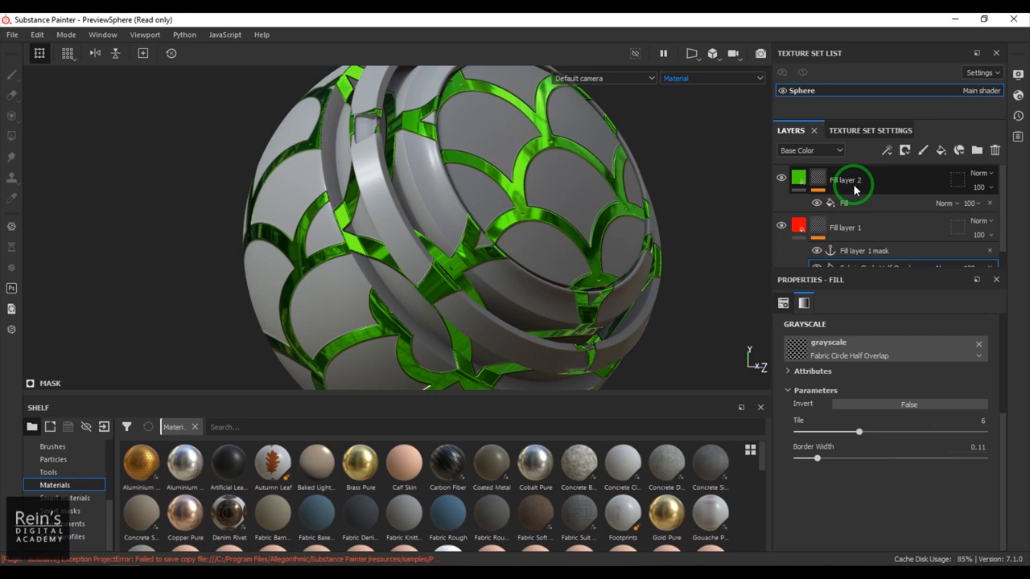
click(843, 202)
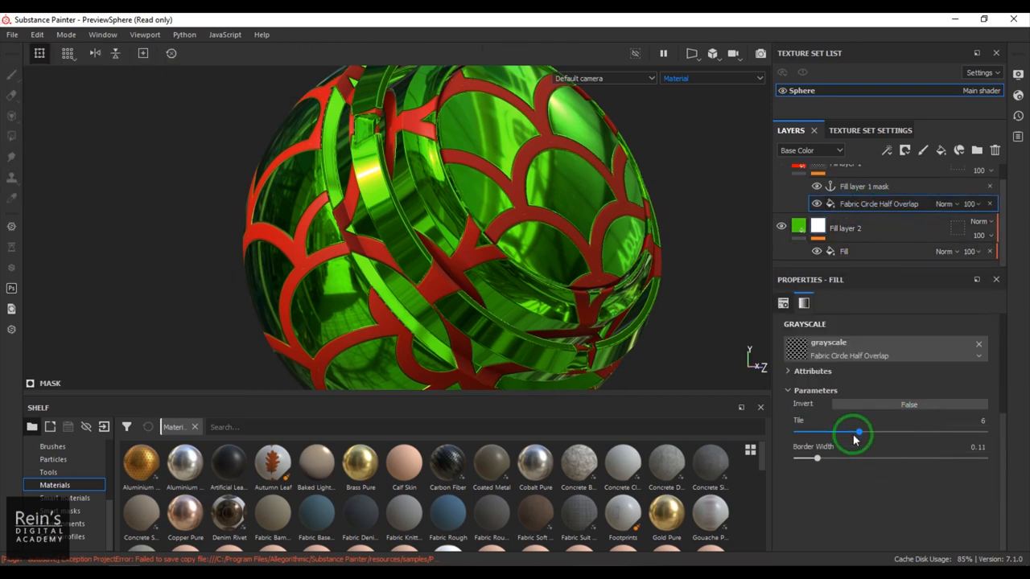
drag(859, 433, 885, 433)
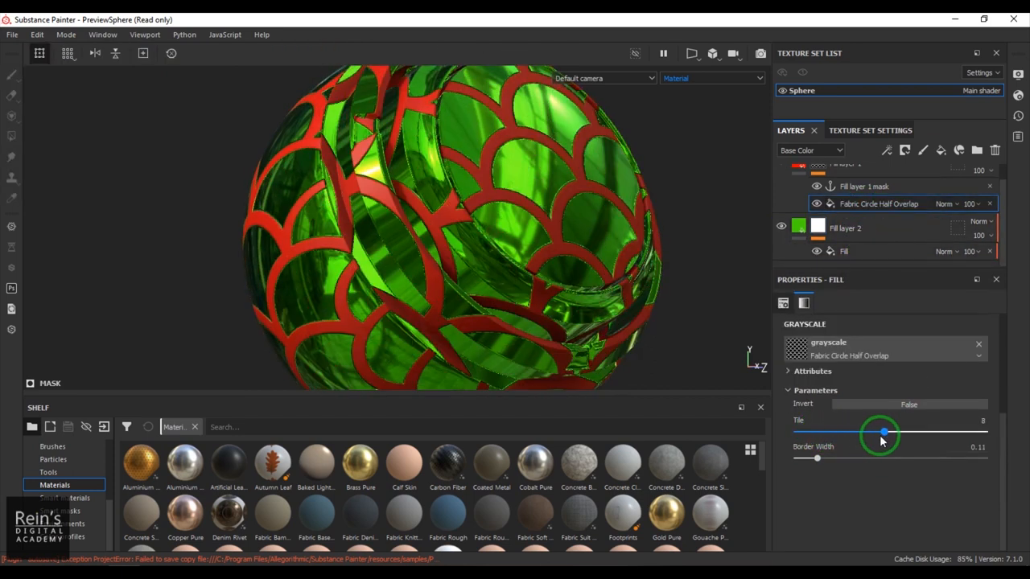
drag(884, 433, 845, 433)
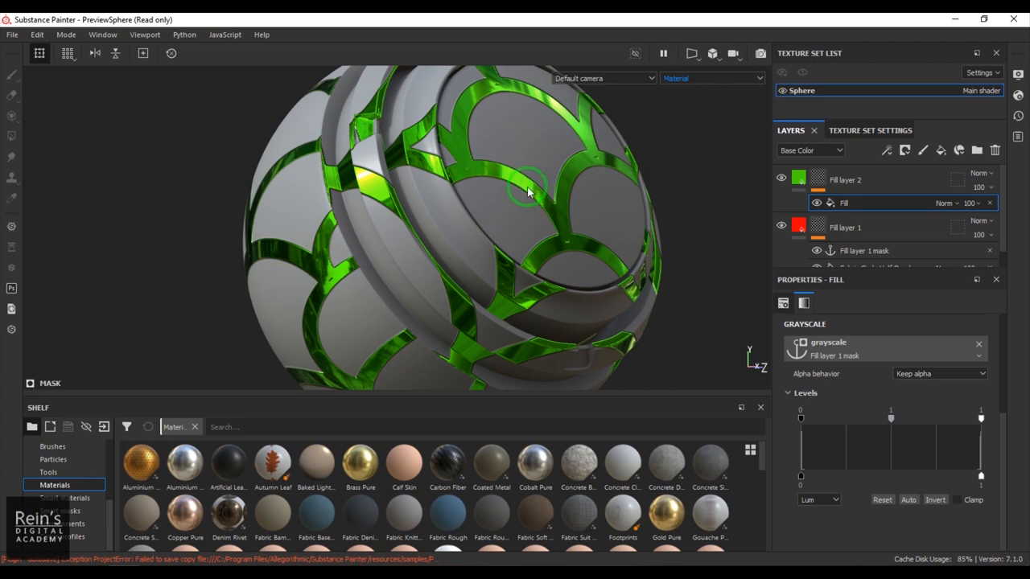
mouse_move(531, 187)
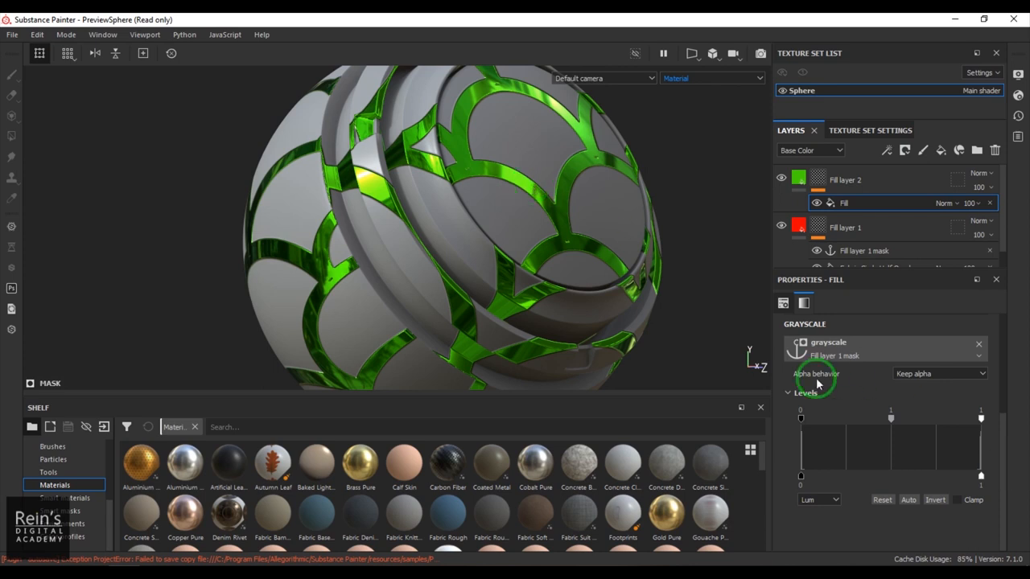
mouse_move(850, 425)
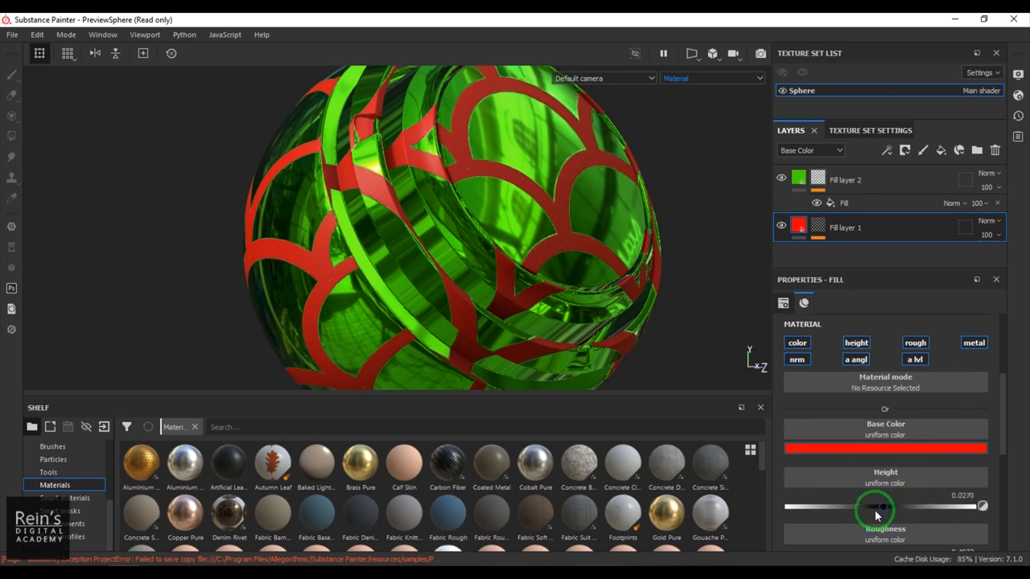
Give Fill layer 1 a small height and inspect the raised tiles.
drag(882, 506, 943, 505)
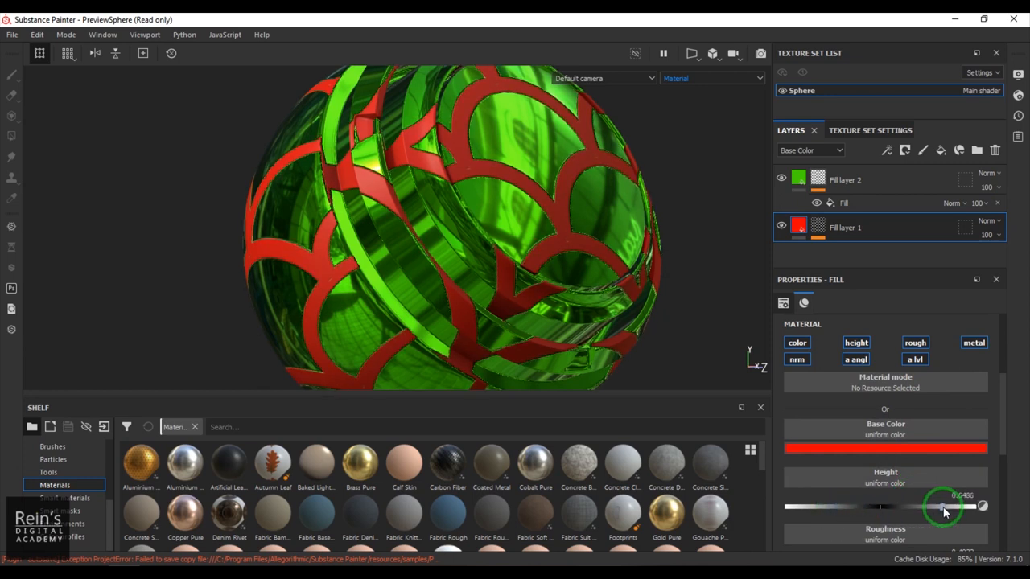
drag(942, 505, 982, 505)
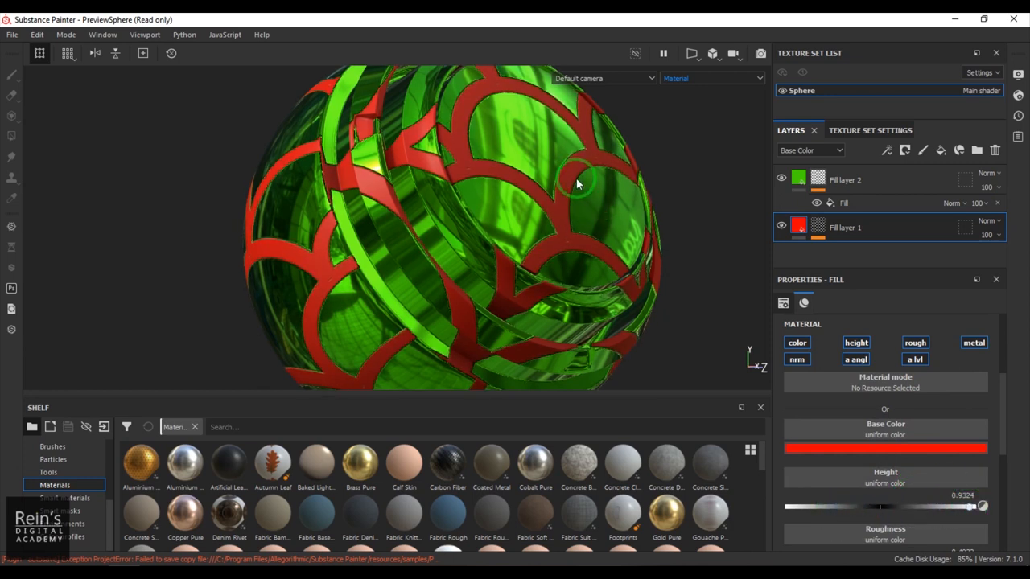
drag(580, 185, 531, 224)
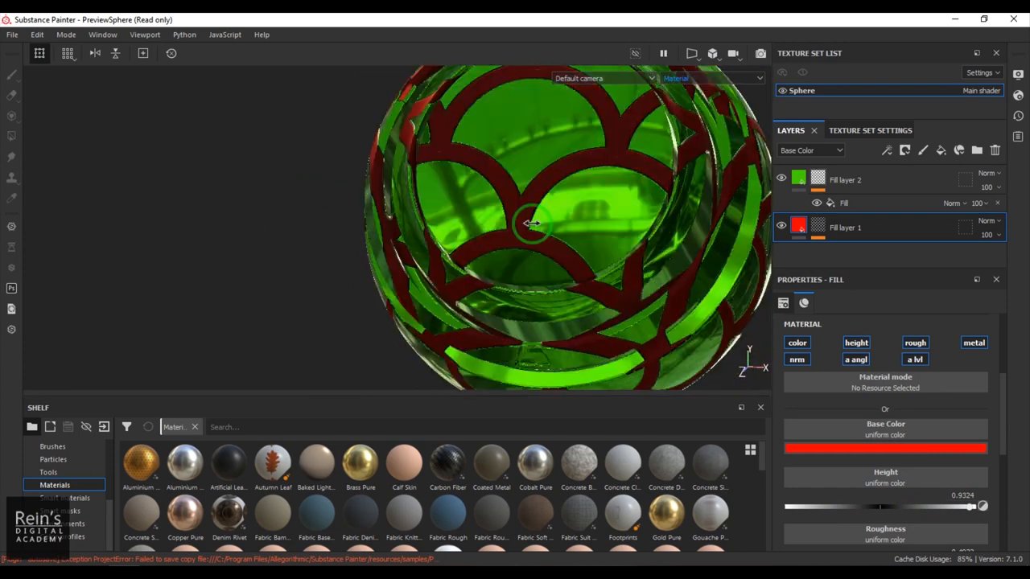
drag(531, 223, 489, 233)
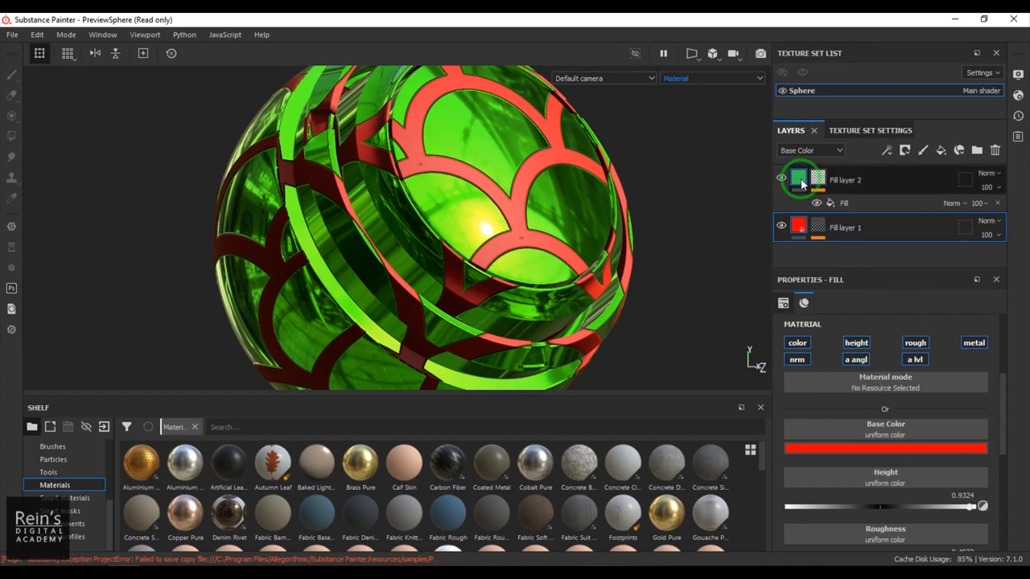
Change Fill layer 2's base colour to a gold tone.
click(885, 447)
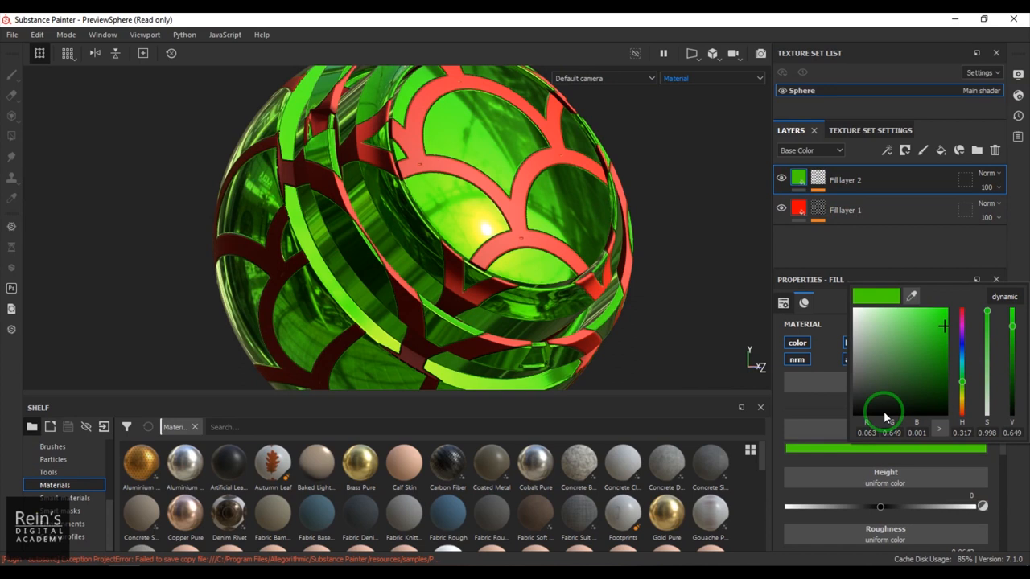
drag(885, 416, 962, 405)
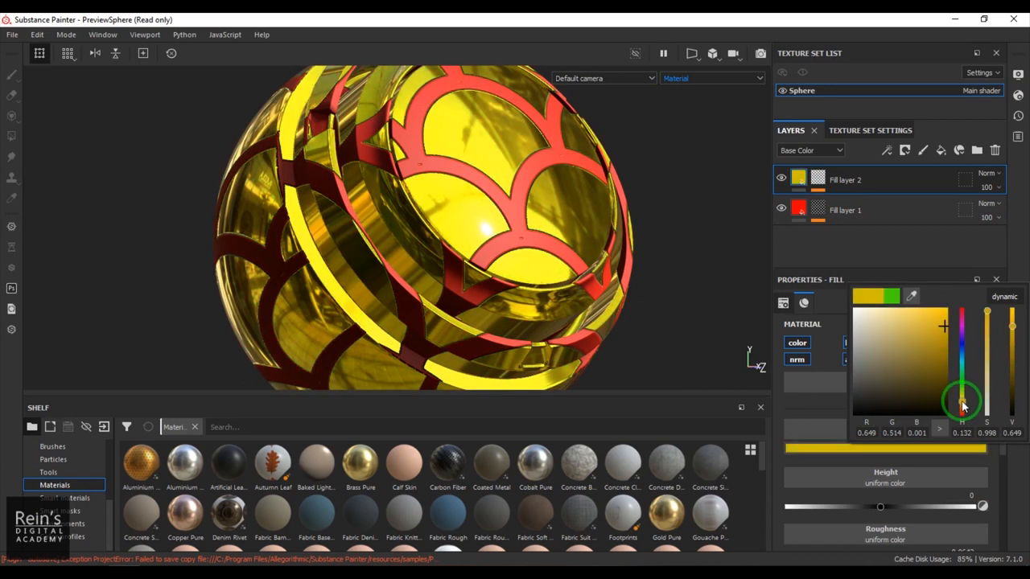
drag(963, 405, 930, 380)
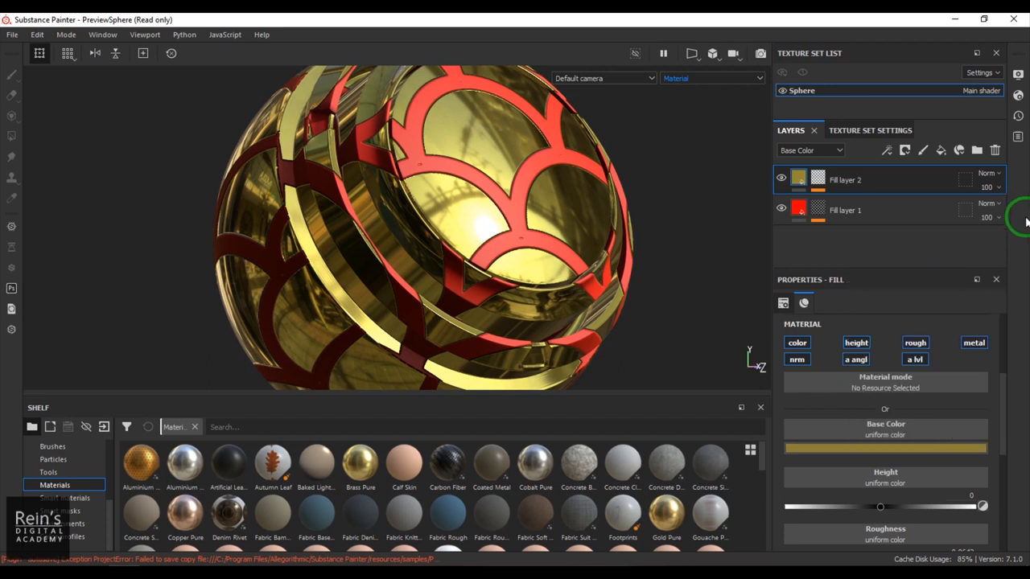
click(845, 210)
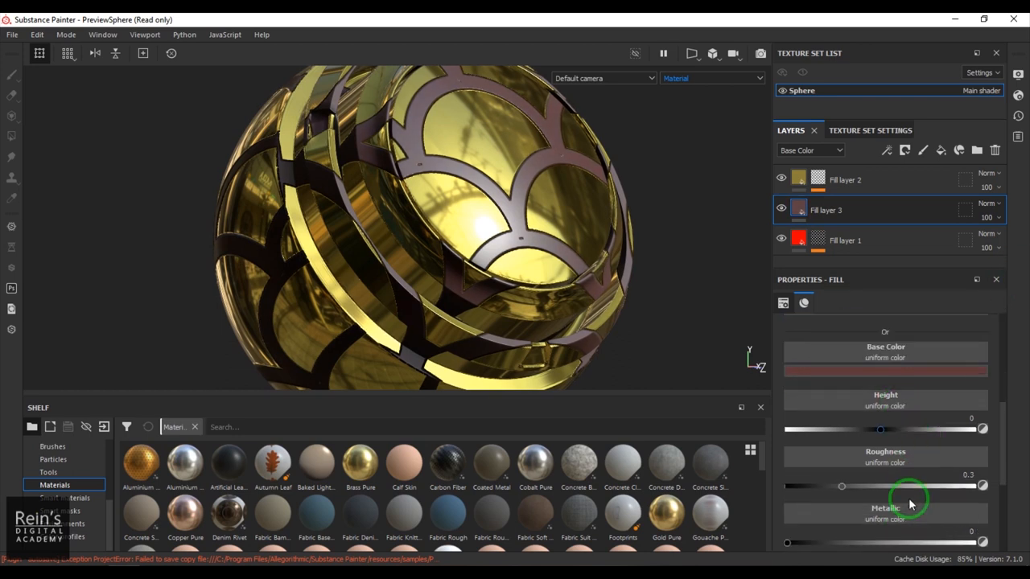
Make Fill layer 3 glossy, mask it via the Fill layer 1 mask anchor, and hide Fill layer 2.
drag(842, 486, 902, 486)
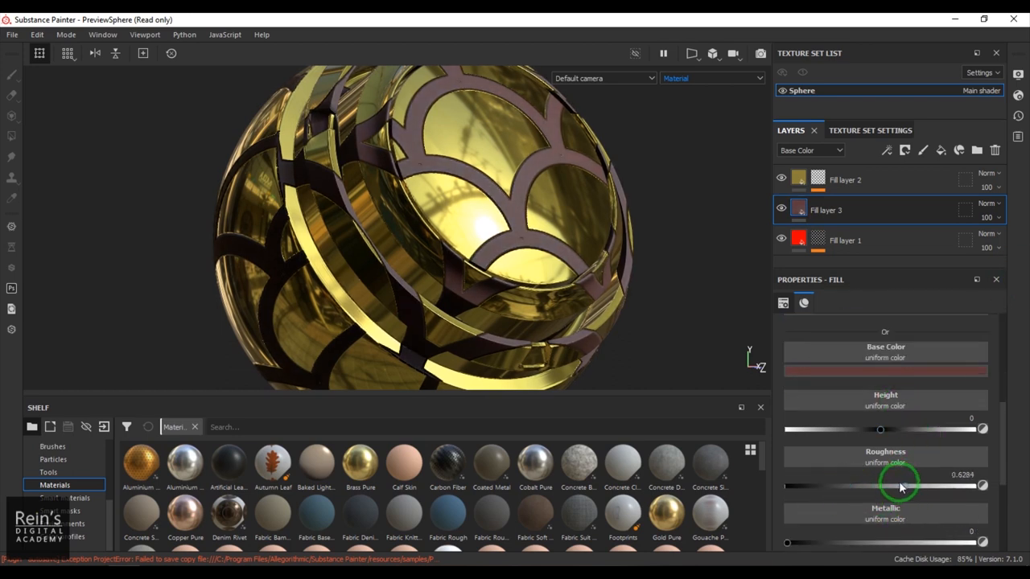
click(905, 152)
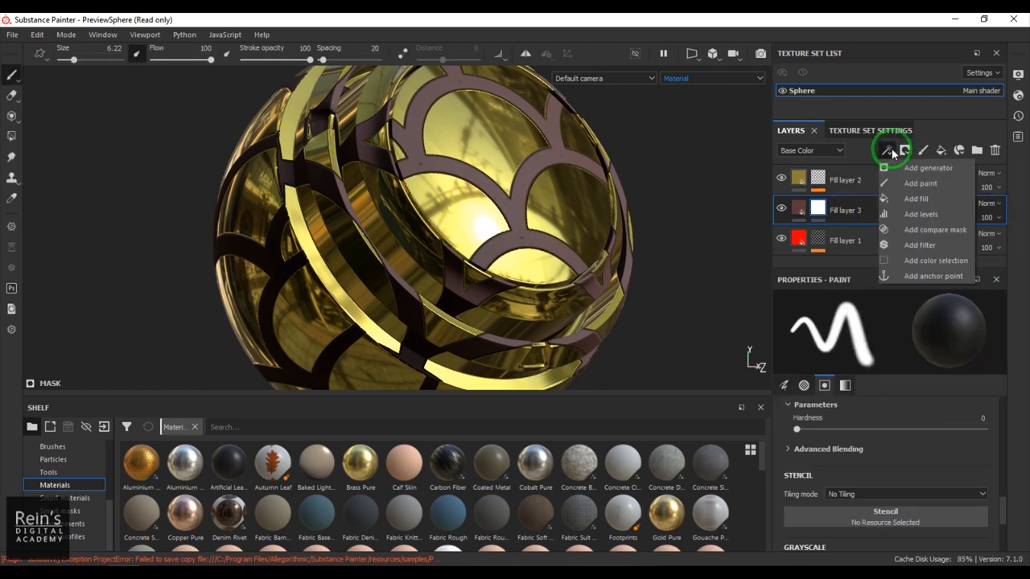
click(915, 199)
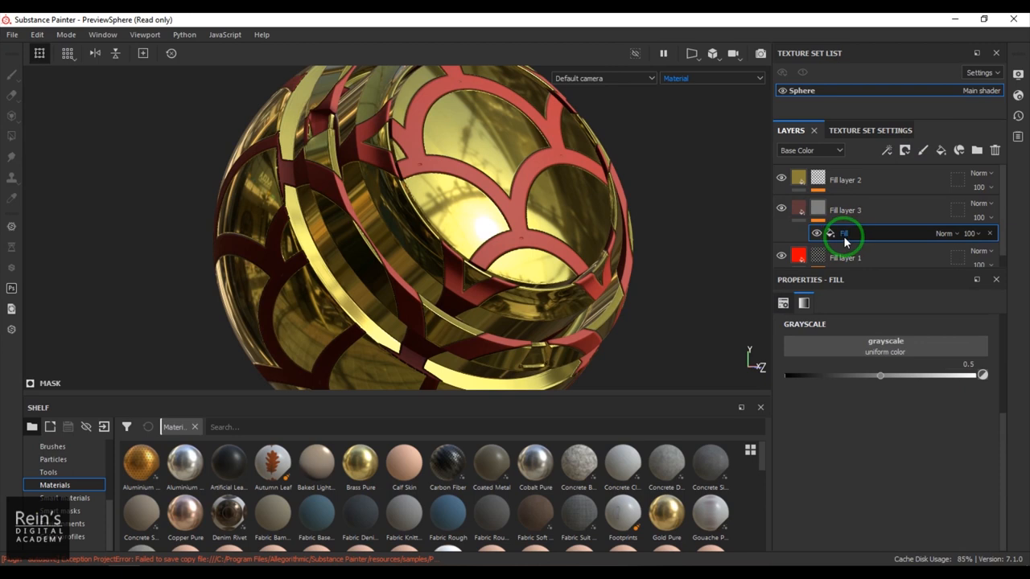
click(885, 341)
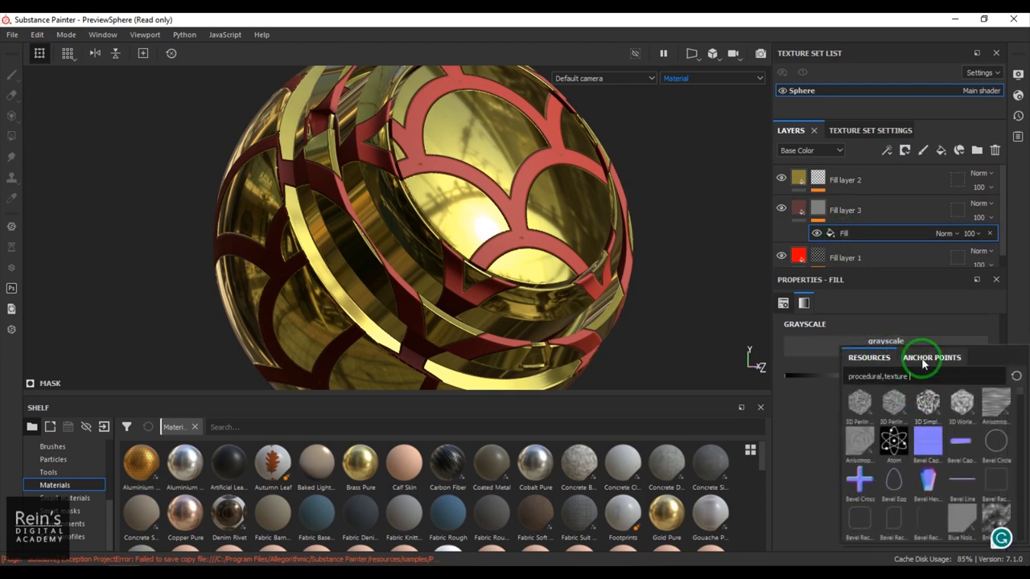
click(932, 357)
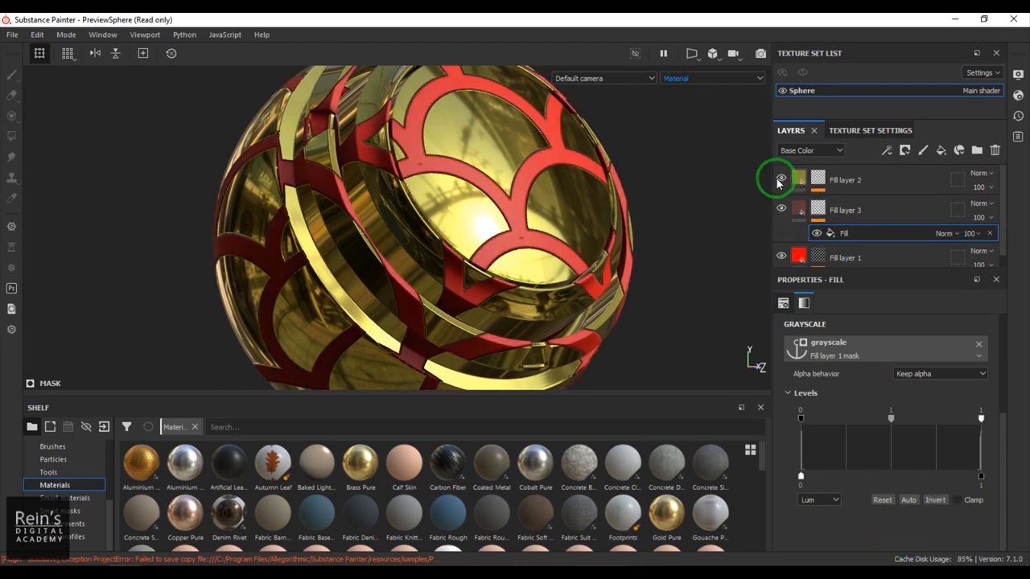
click(779, 177)
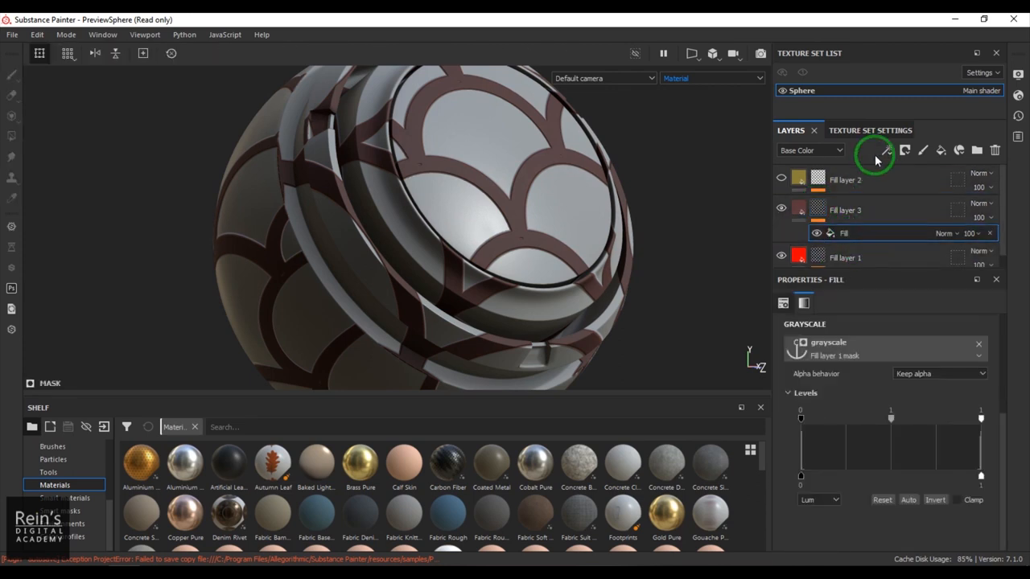
Add a Blur filter to Fill layer 3's mask with intensity around 2.5.
click(885, 151)
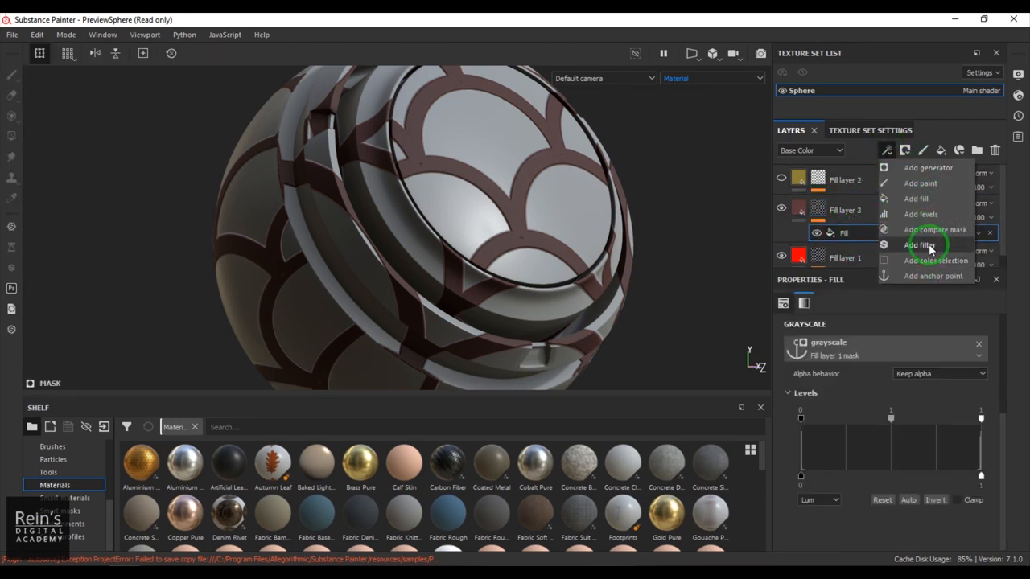
click(920, 245)
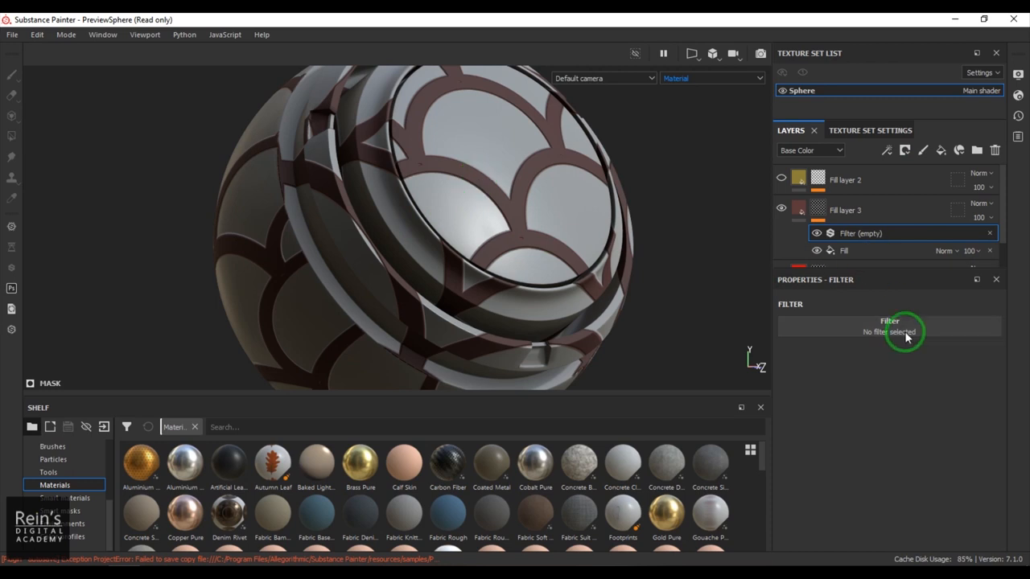
click(888, 325)
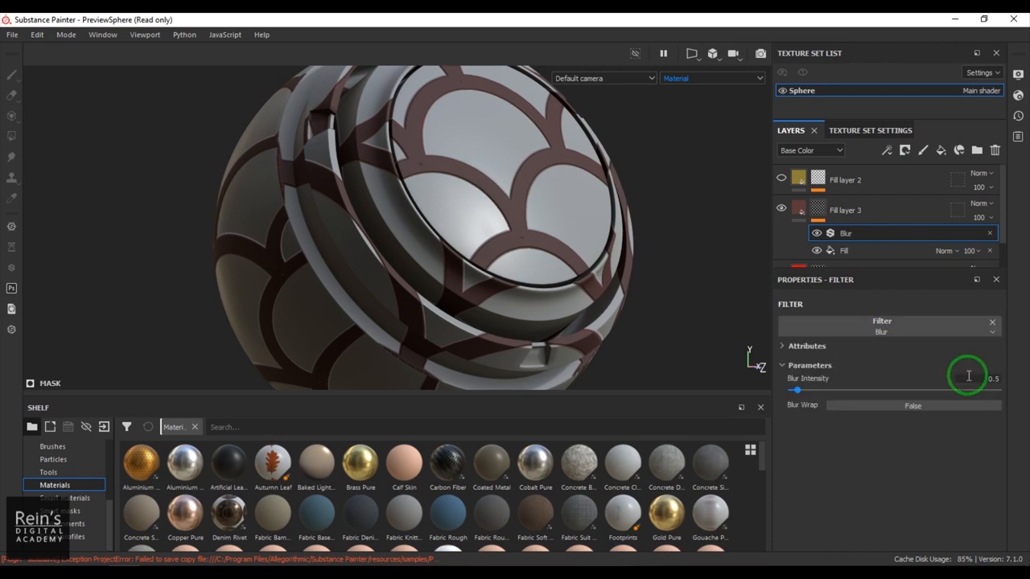
drag(797, 392, 845, 391)
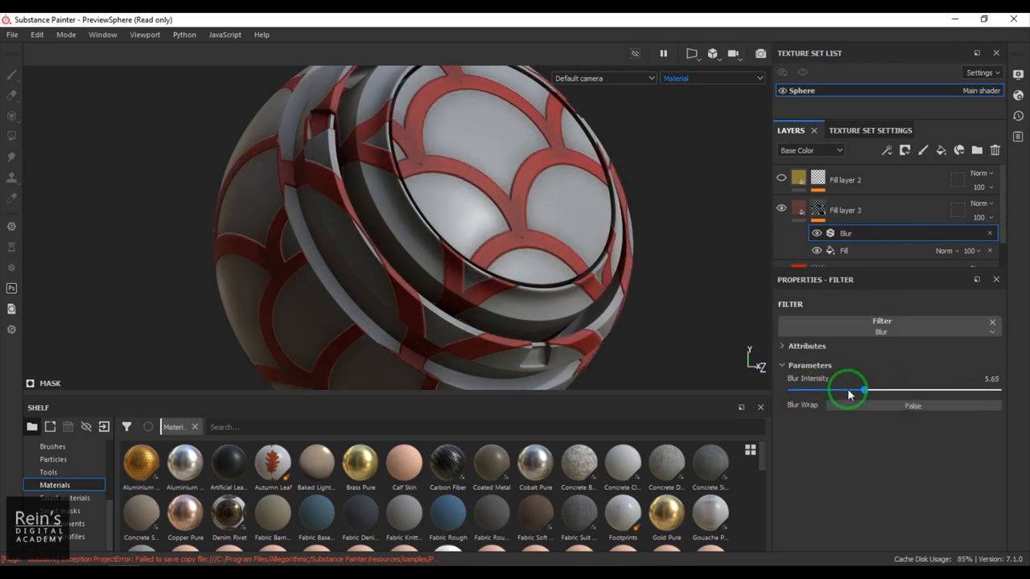
drag(849, 391, 837, 391)
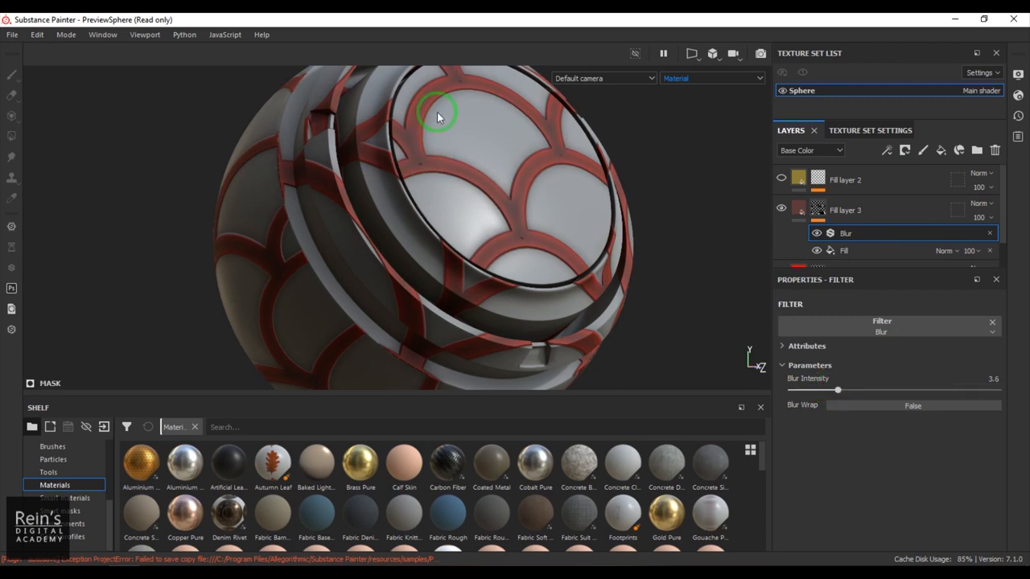
drag(837, 391, 818, 392)
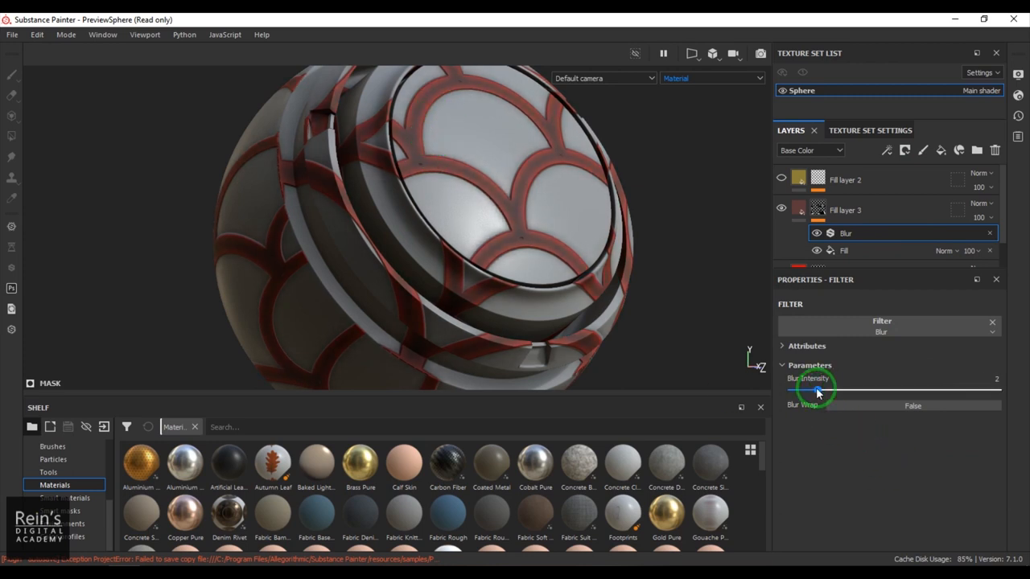
drag(817, 393, 822, 391)
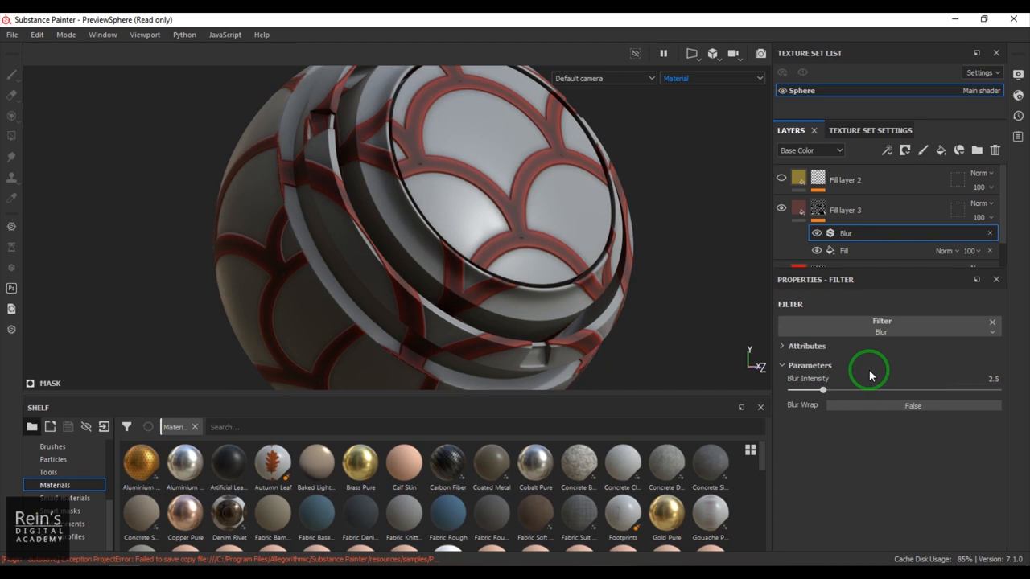
Check the mask's Fill settings, then raise the blur intensity to about 6.
click(845, 251)
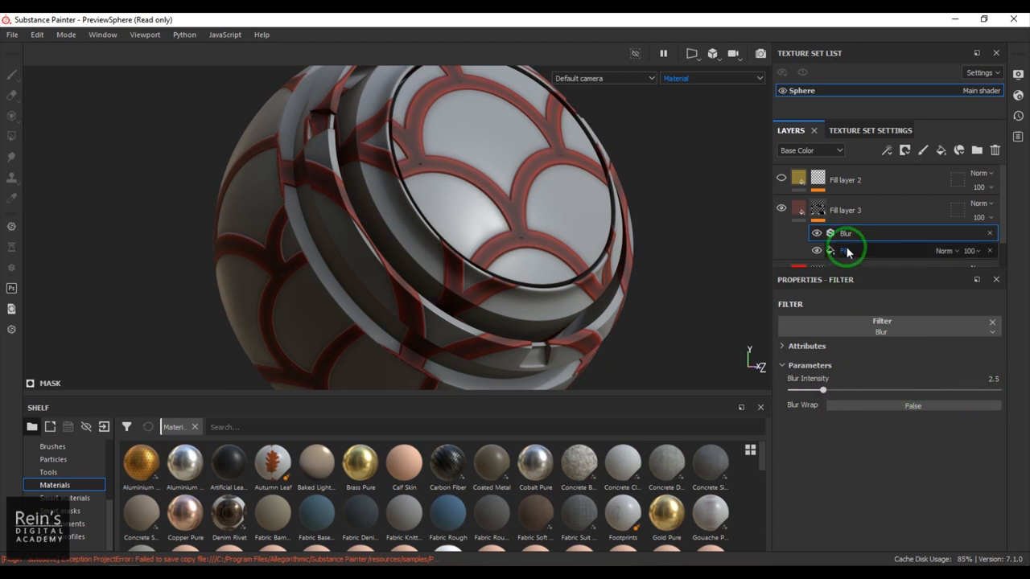
click(845, 251)
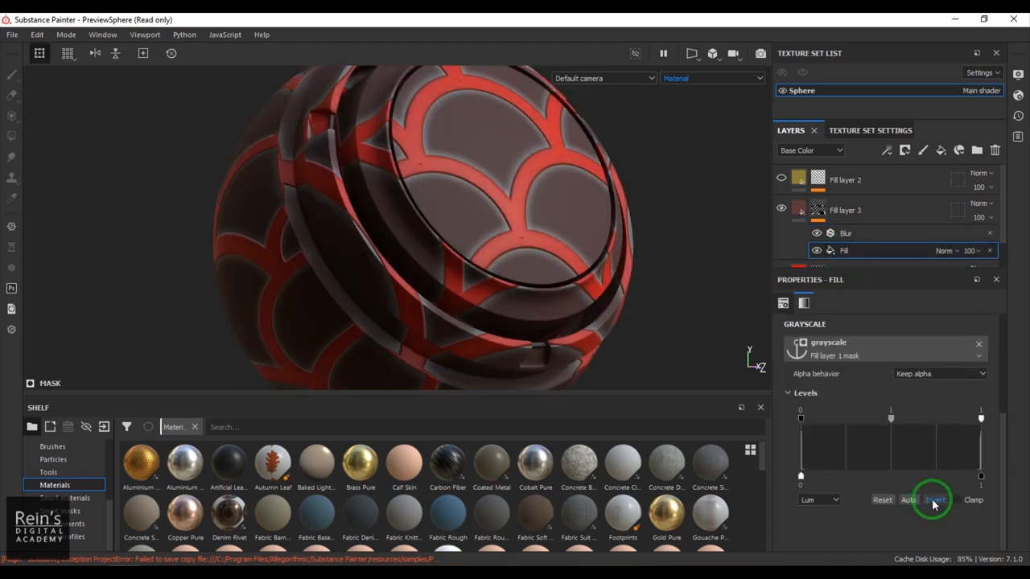
click(933, 499)
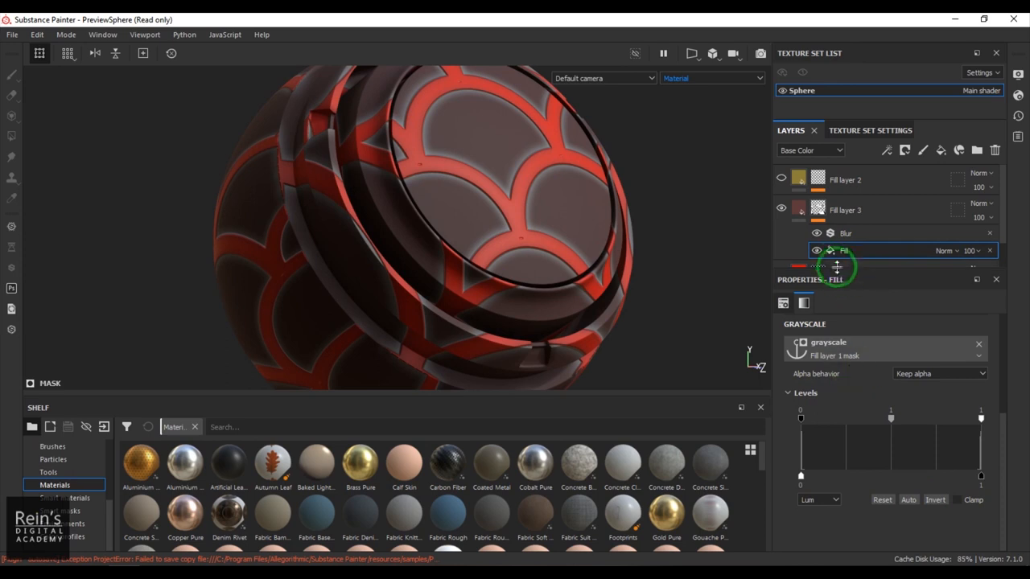
click(847, 233)
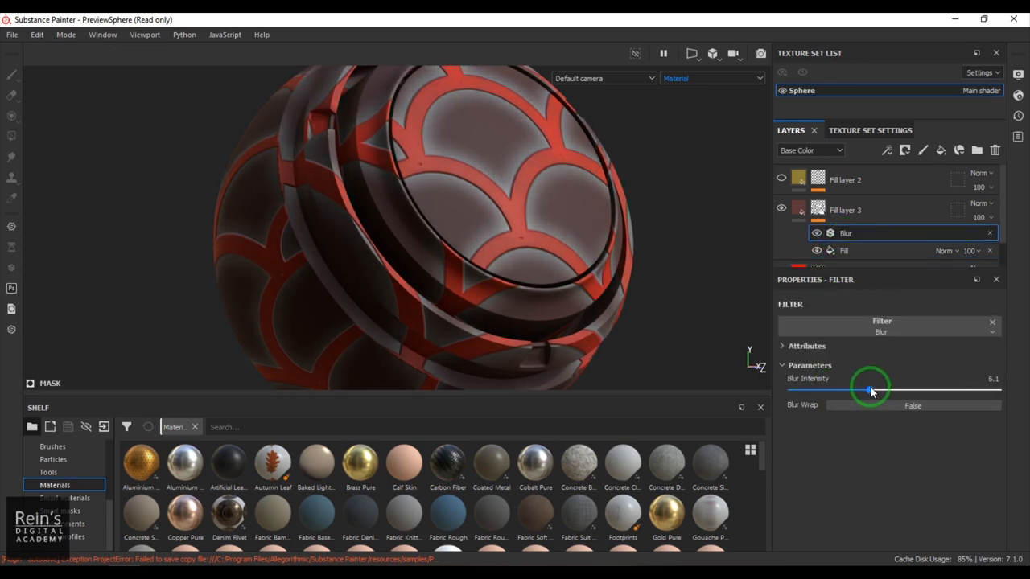
drag(871, 391, 853, 391)
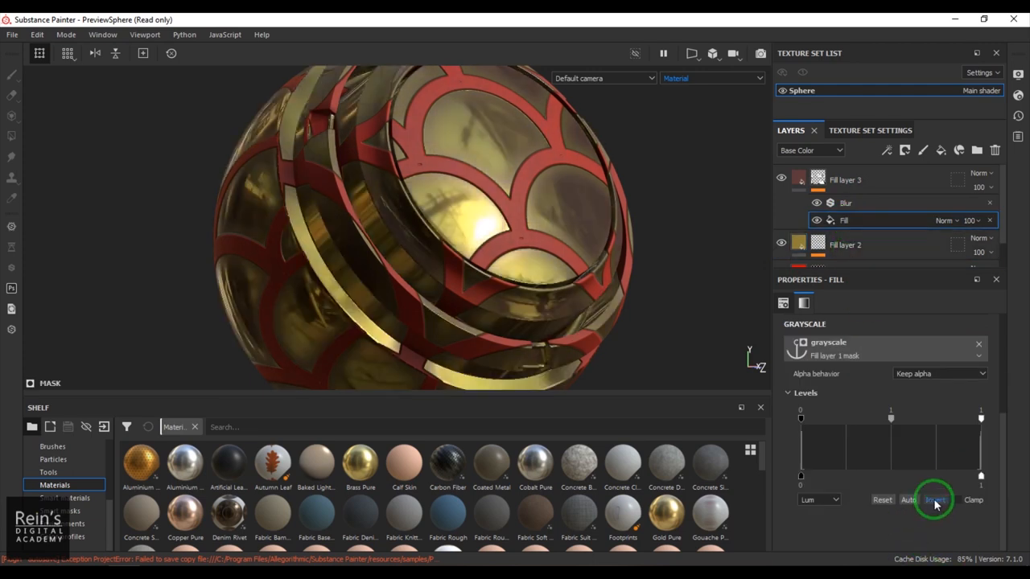
Lower the mask blur intensity to 4.2 and inspect the softened red outlines around the sphere.
click(847, 202)
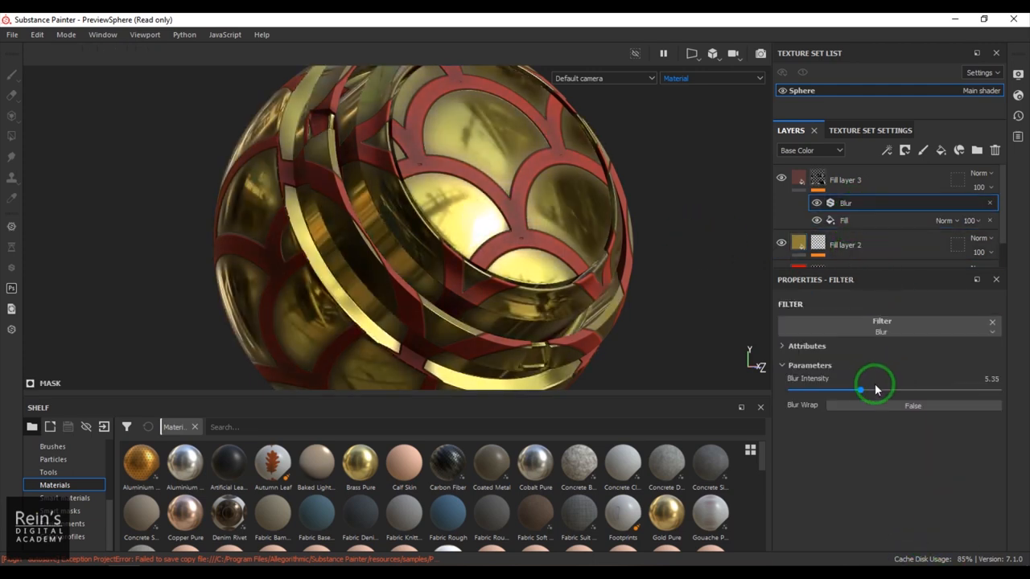
drag(861, 391, 852, 392)
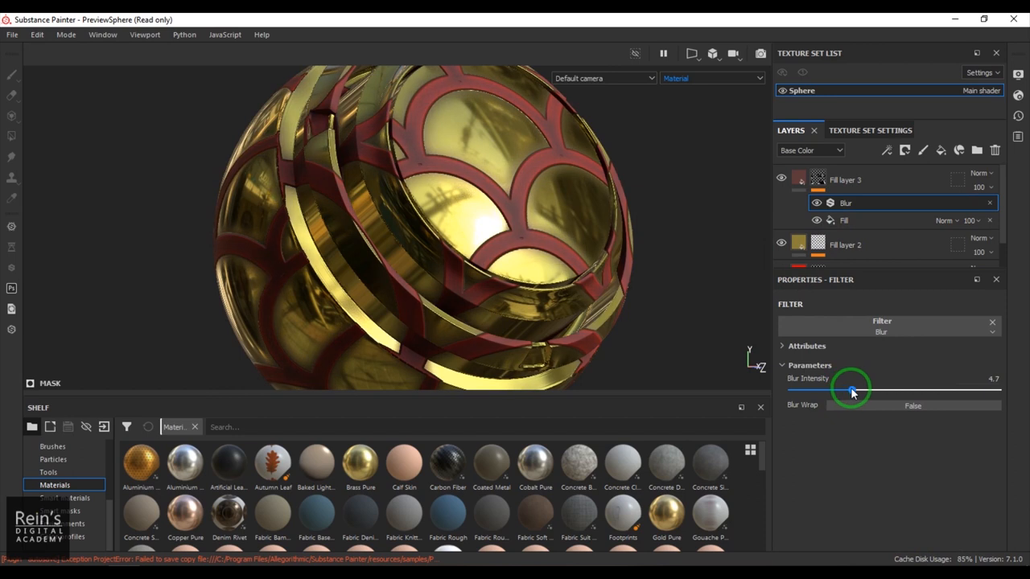
drag(850, 391, 845, 392)
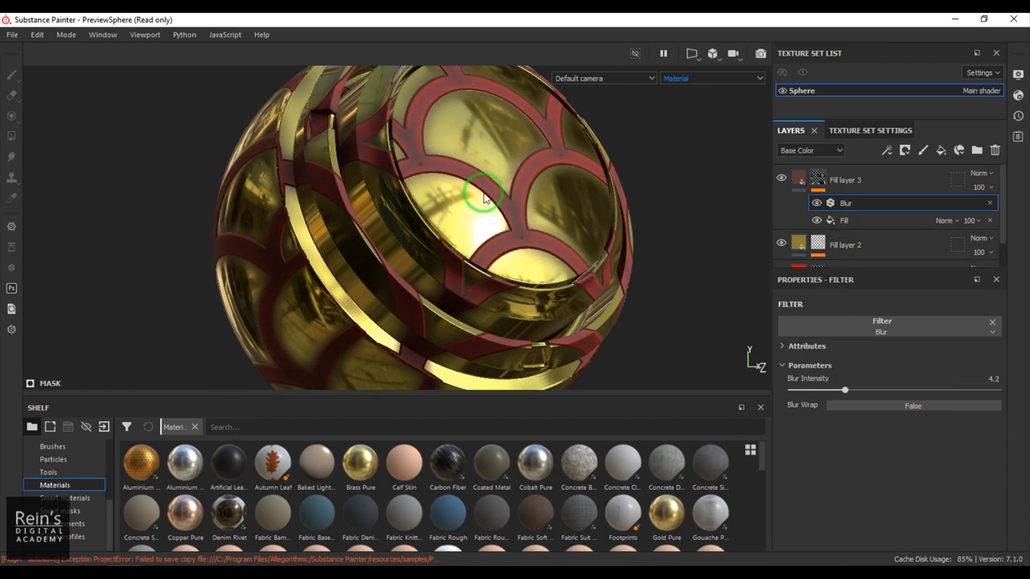
mouse_move(731, 254)
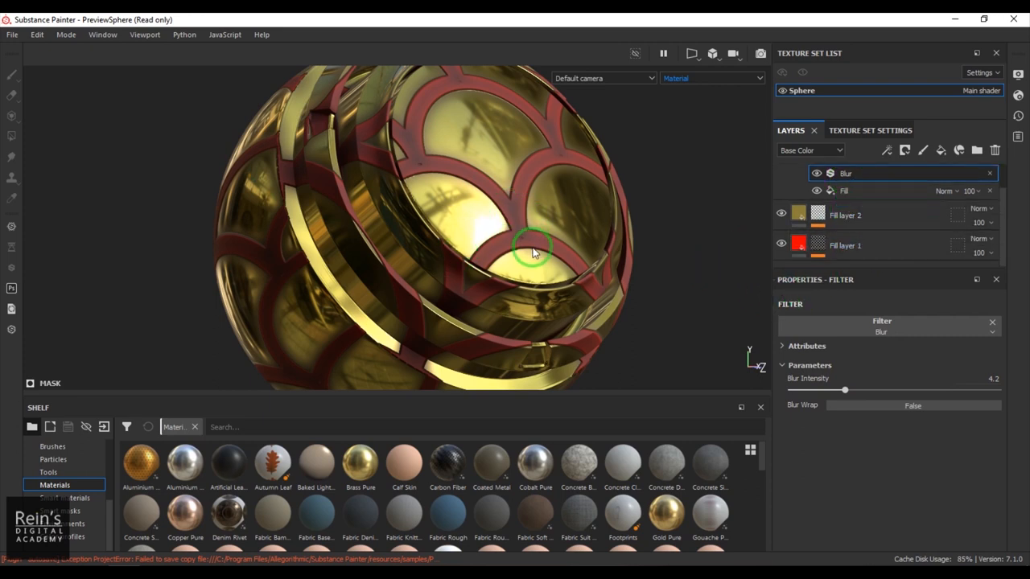
mouse_move(537, 241)
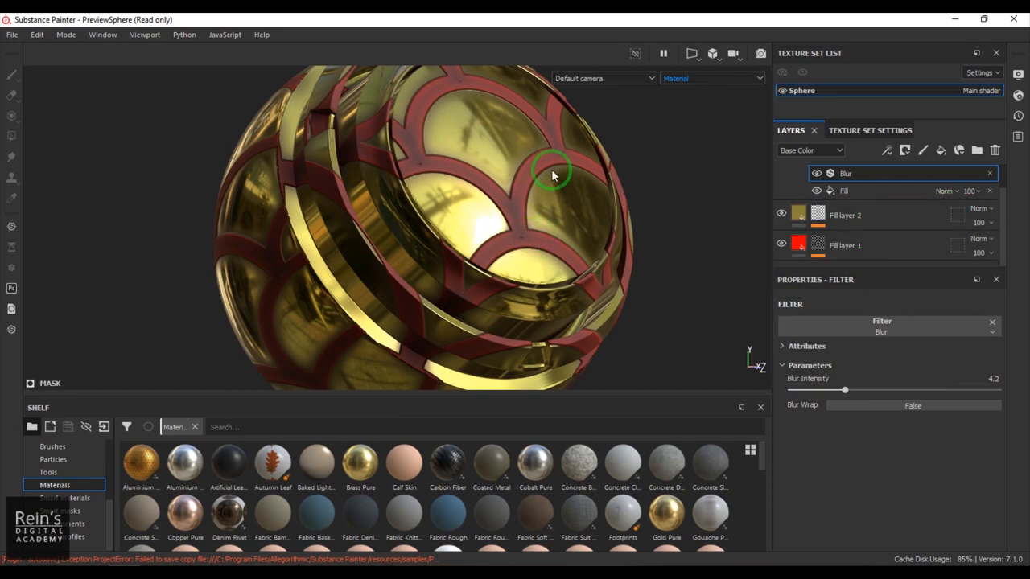
drag(551, 175, 435, 256)
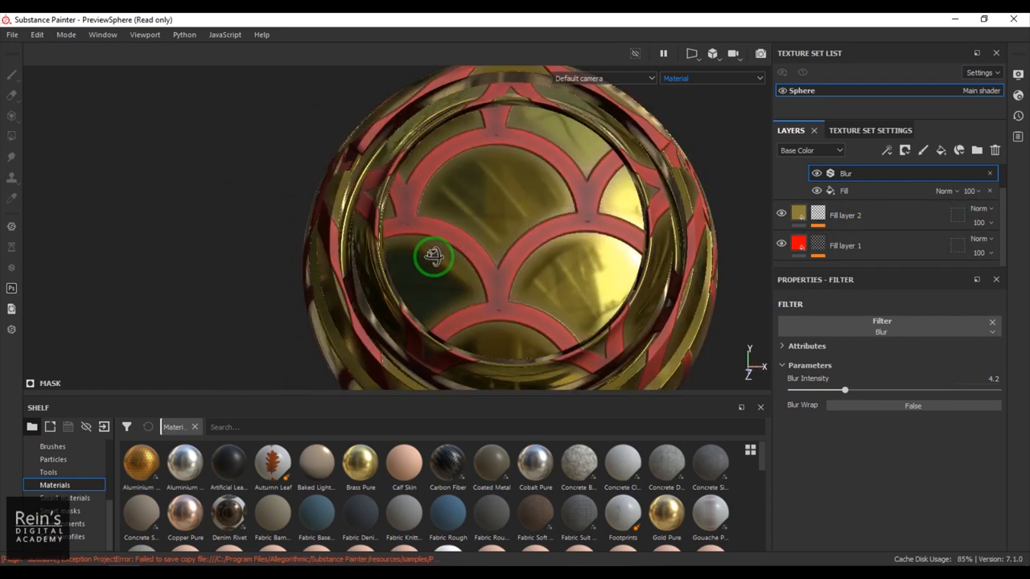
drag(434, 258, 509, 219)
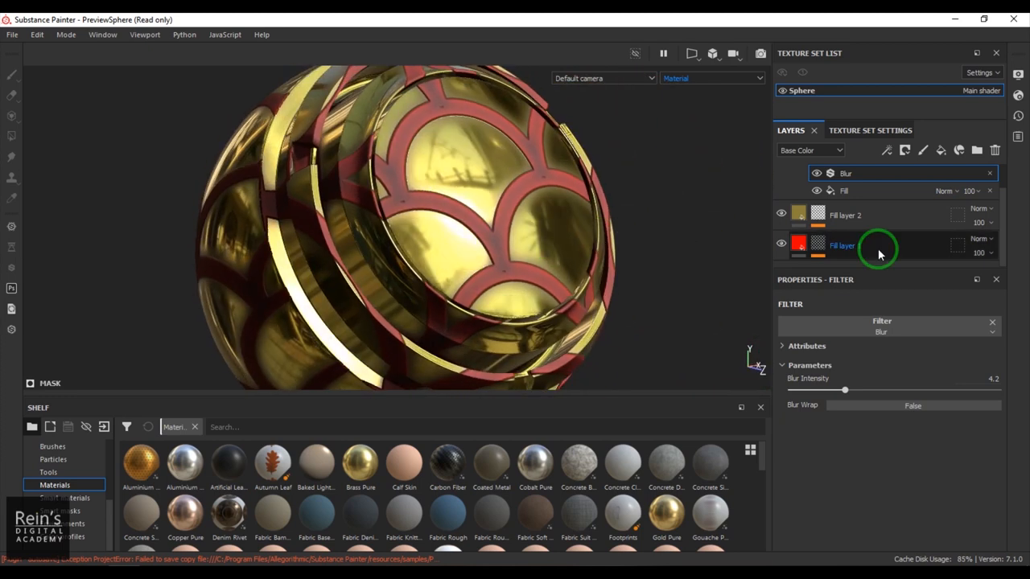
Set the Fabric Circle Half Overlap pattern's Tile from 5 to 13, giving many smaller scales.
click(844, 245)
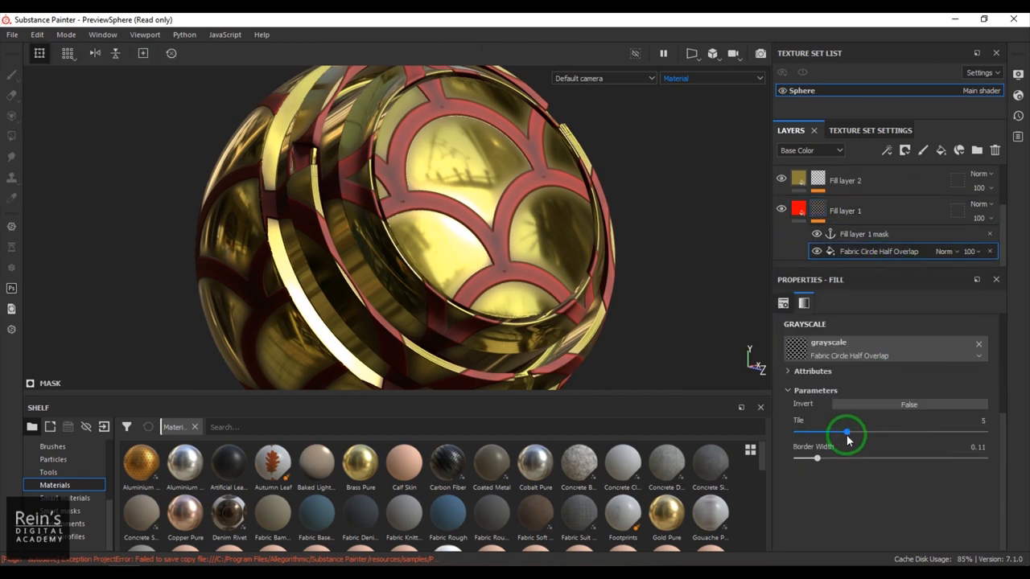
drag(847, 431, 946, 431)
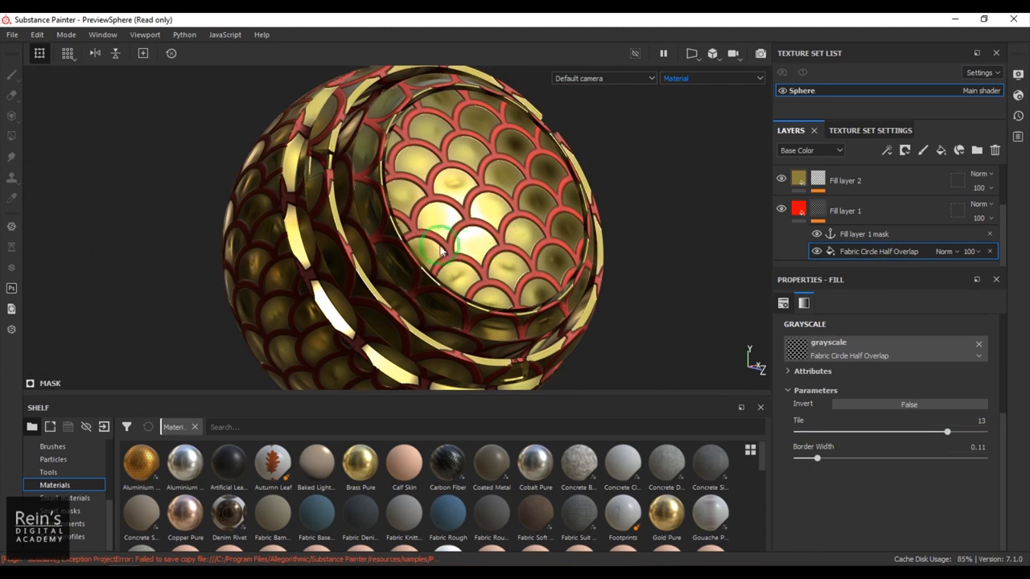
drag(437, 250, 534, 256)
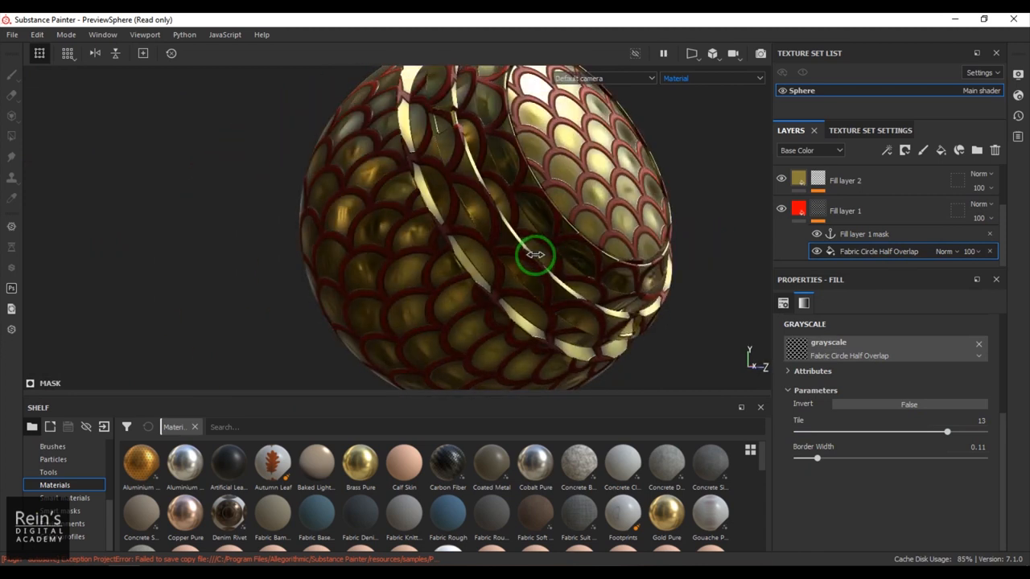
drag(535, 256, 467, 255)
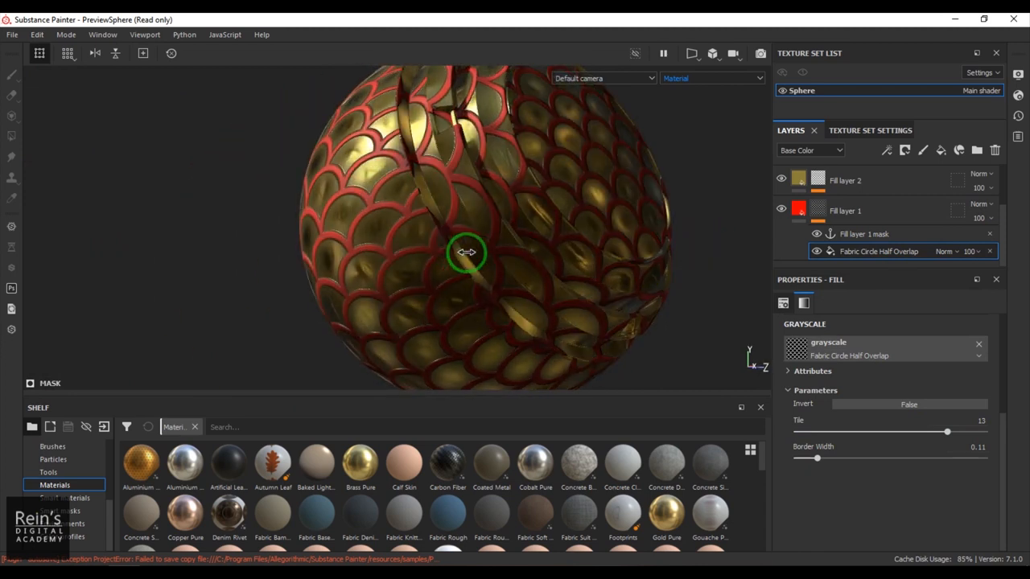
drag(467, 254, 689, 282)
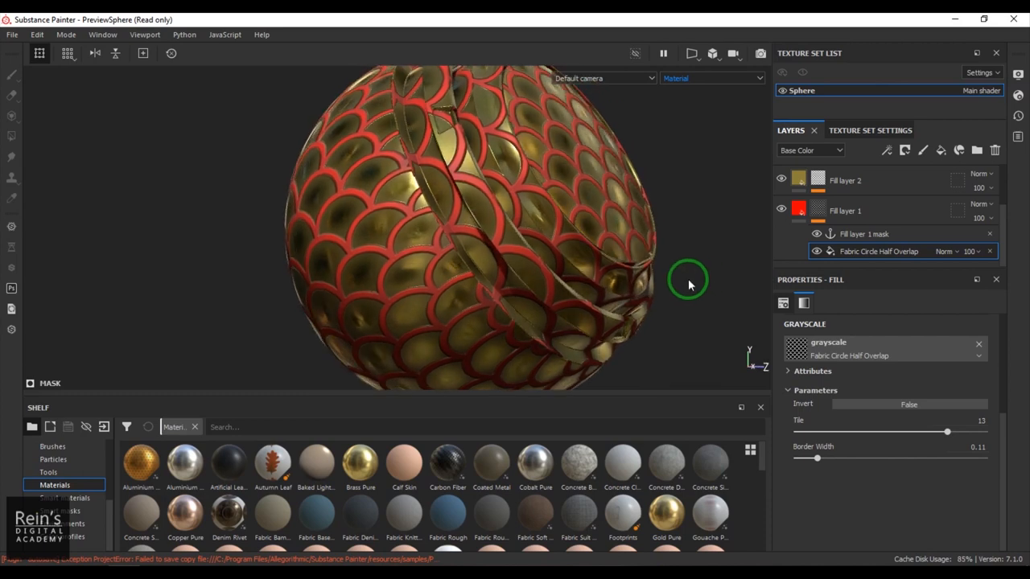
drag(689, 283, 490, 231)
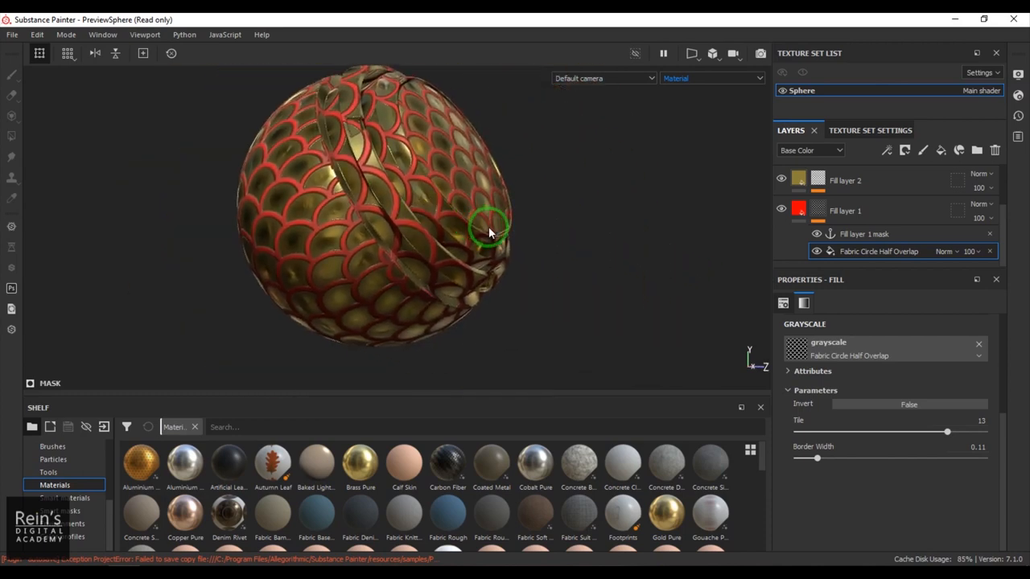
double_click(879, 251)
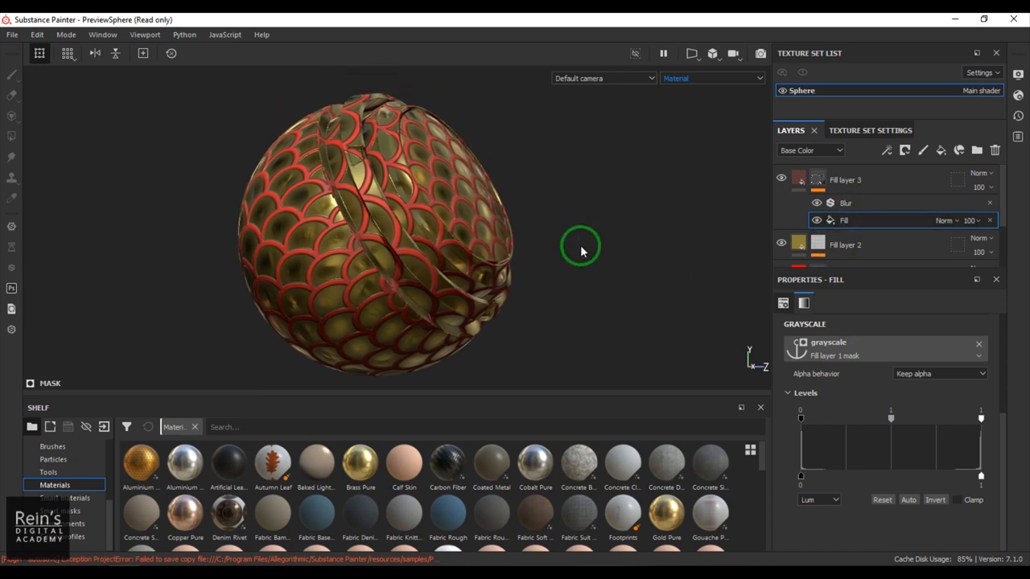
mouse_move(881, 240)
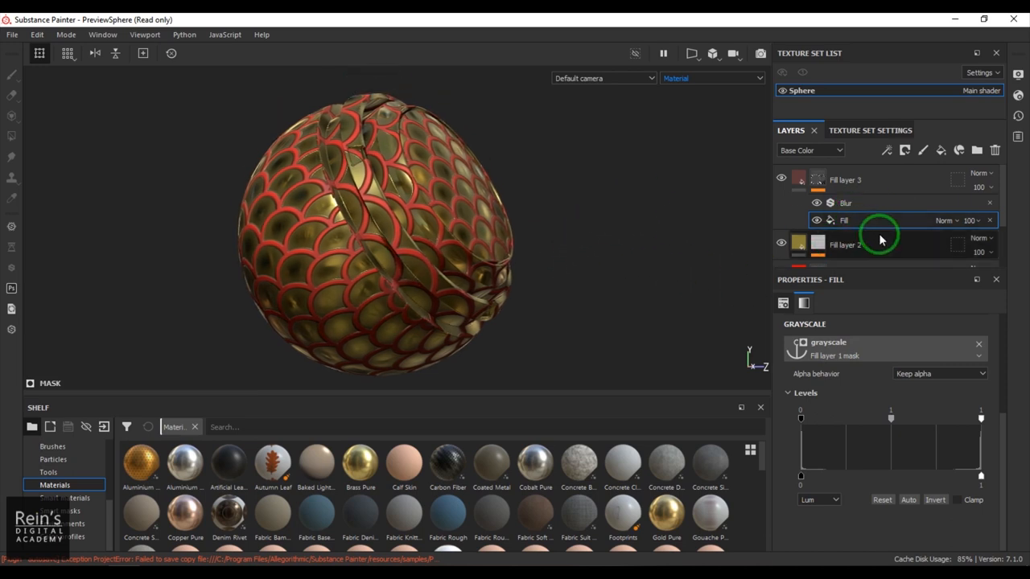